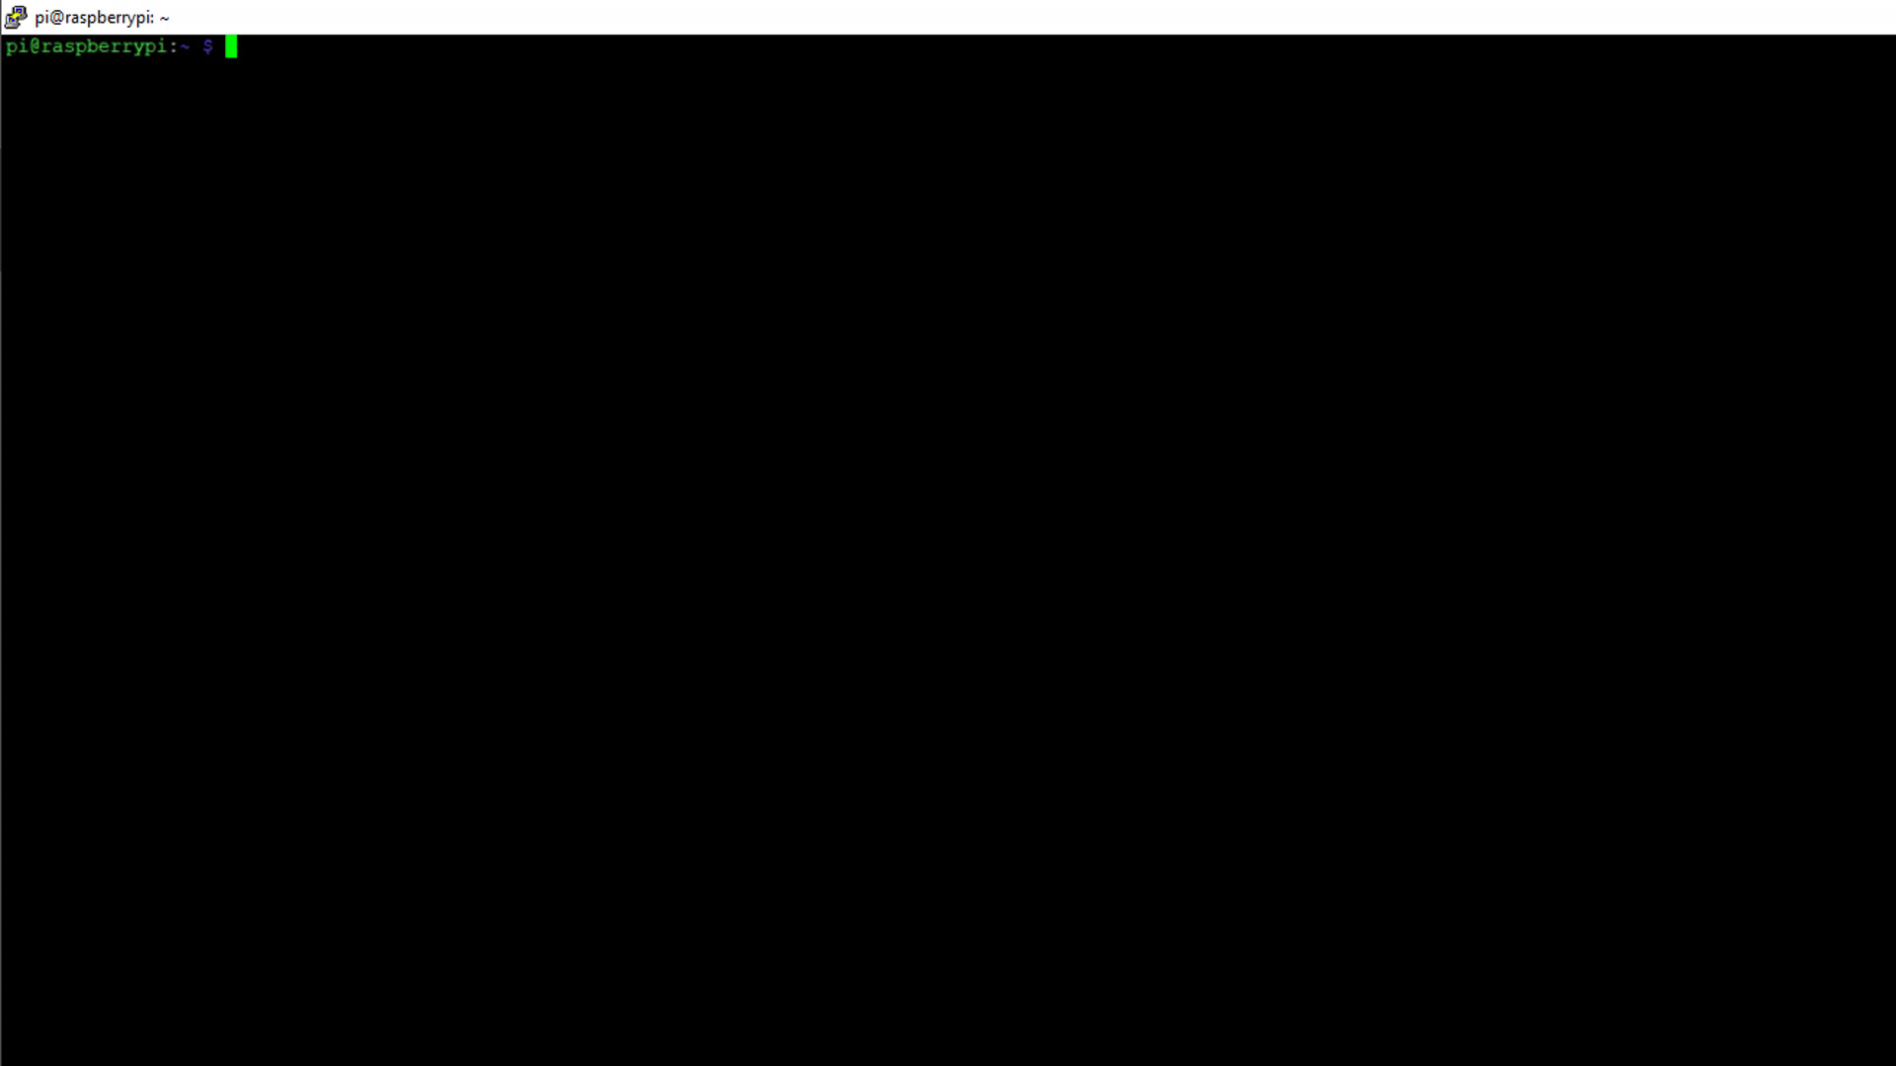
Run sudo apt-get update to refresh the package lists, then begin the next sudo command
{"action": "type", "text": "sudo ap"}
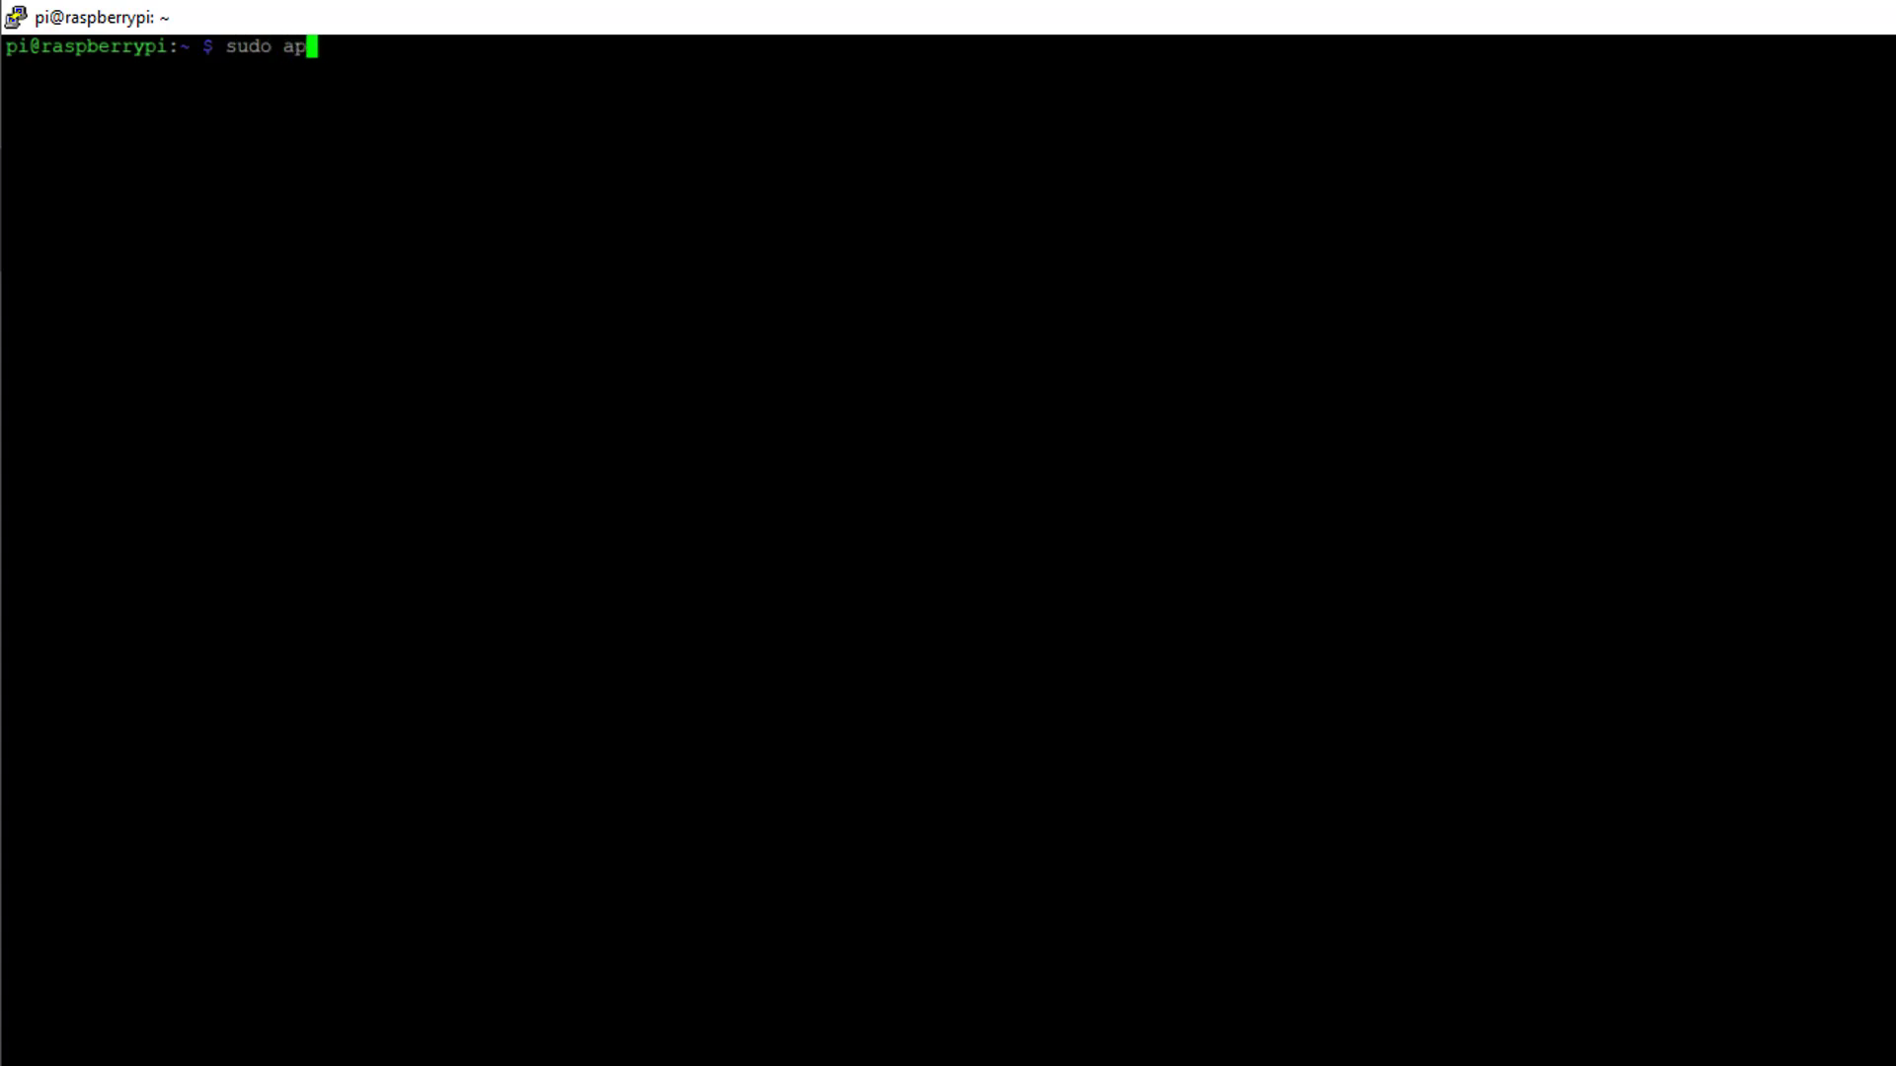
{"action": "type", "text": "t-get"}
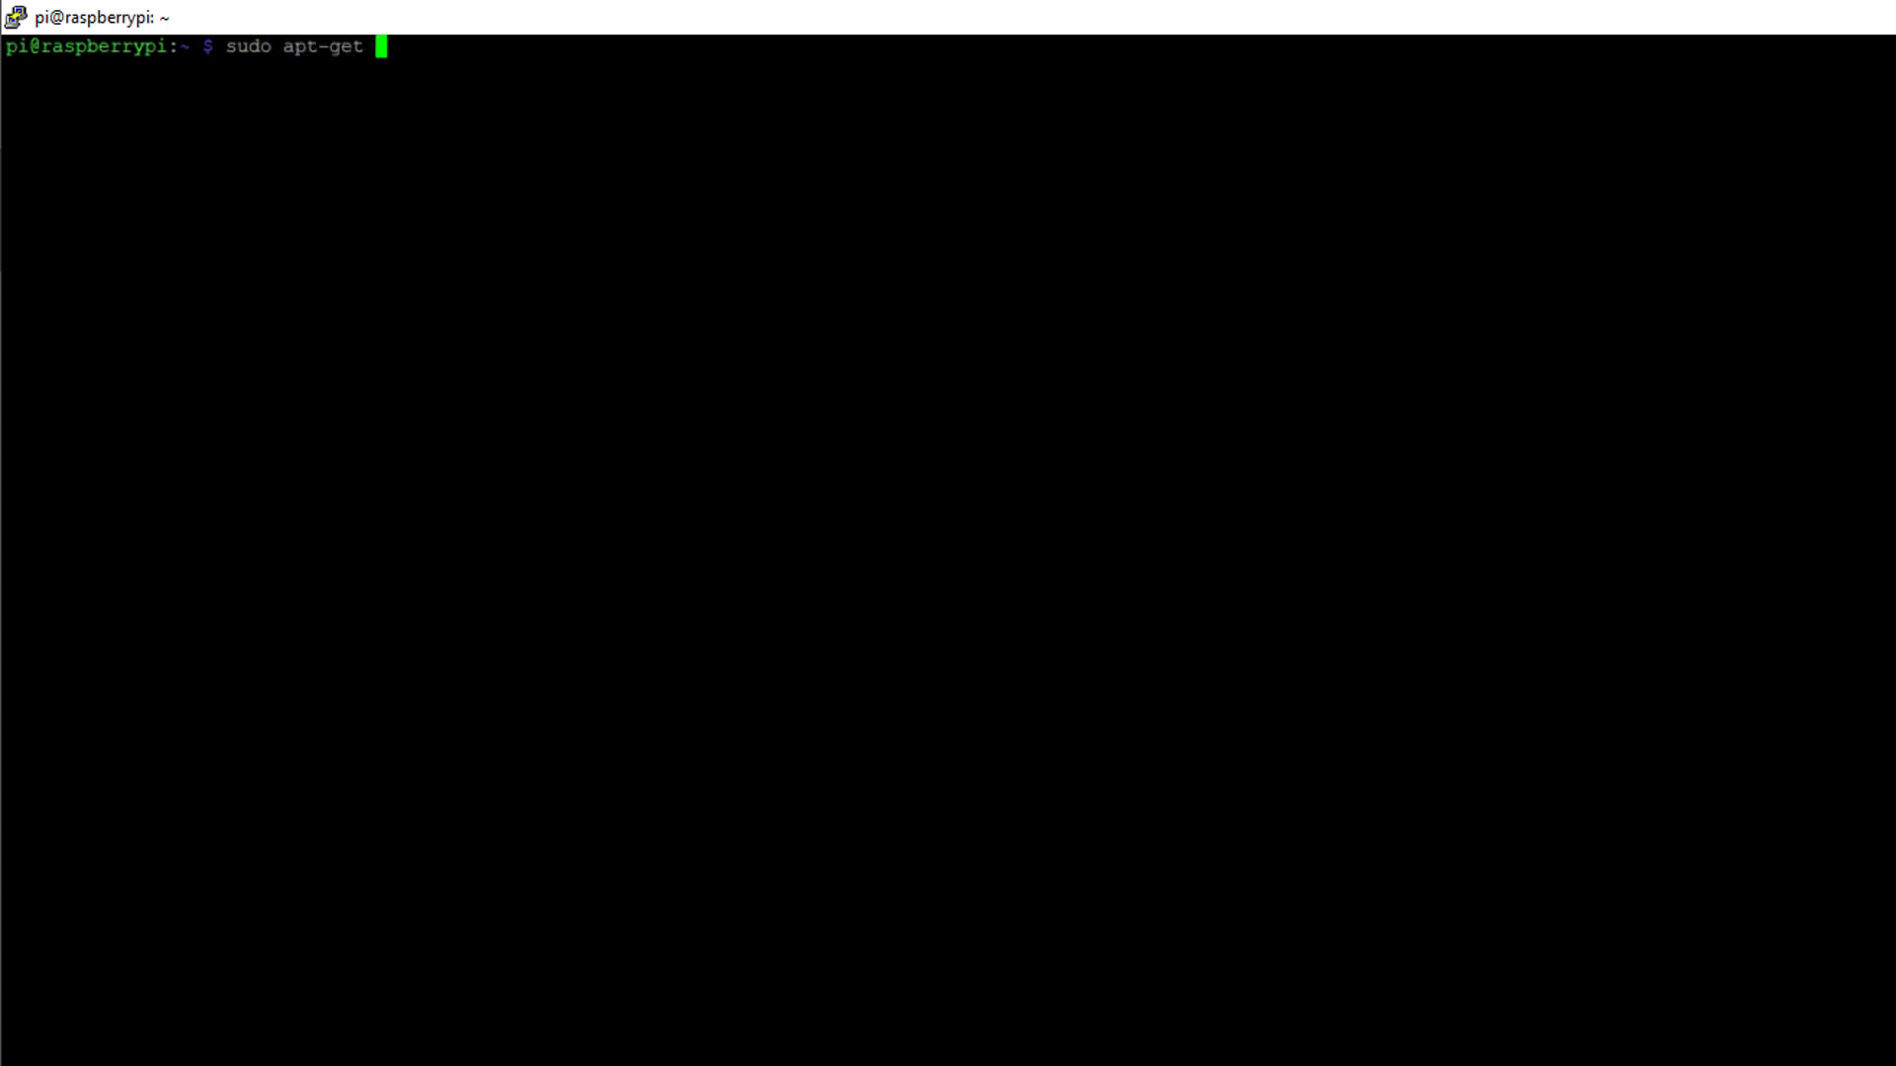
{"action": "type", "text": "update"}
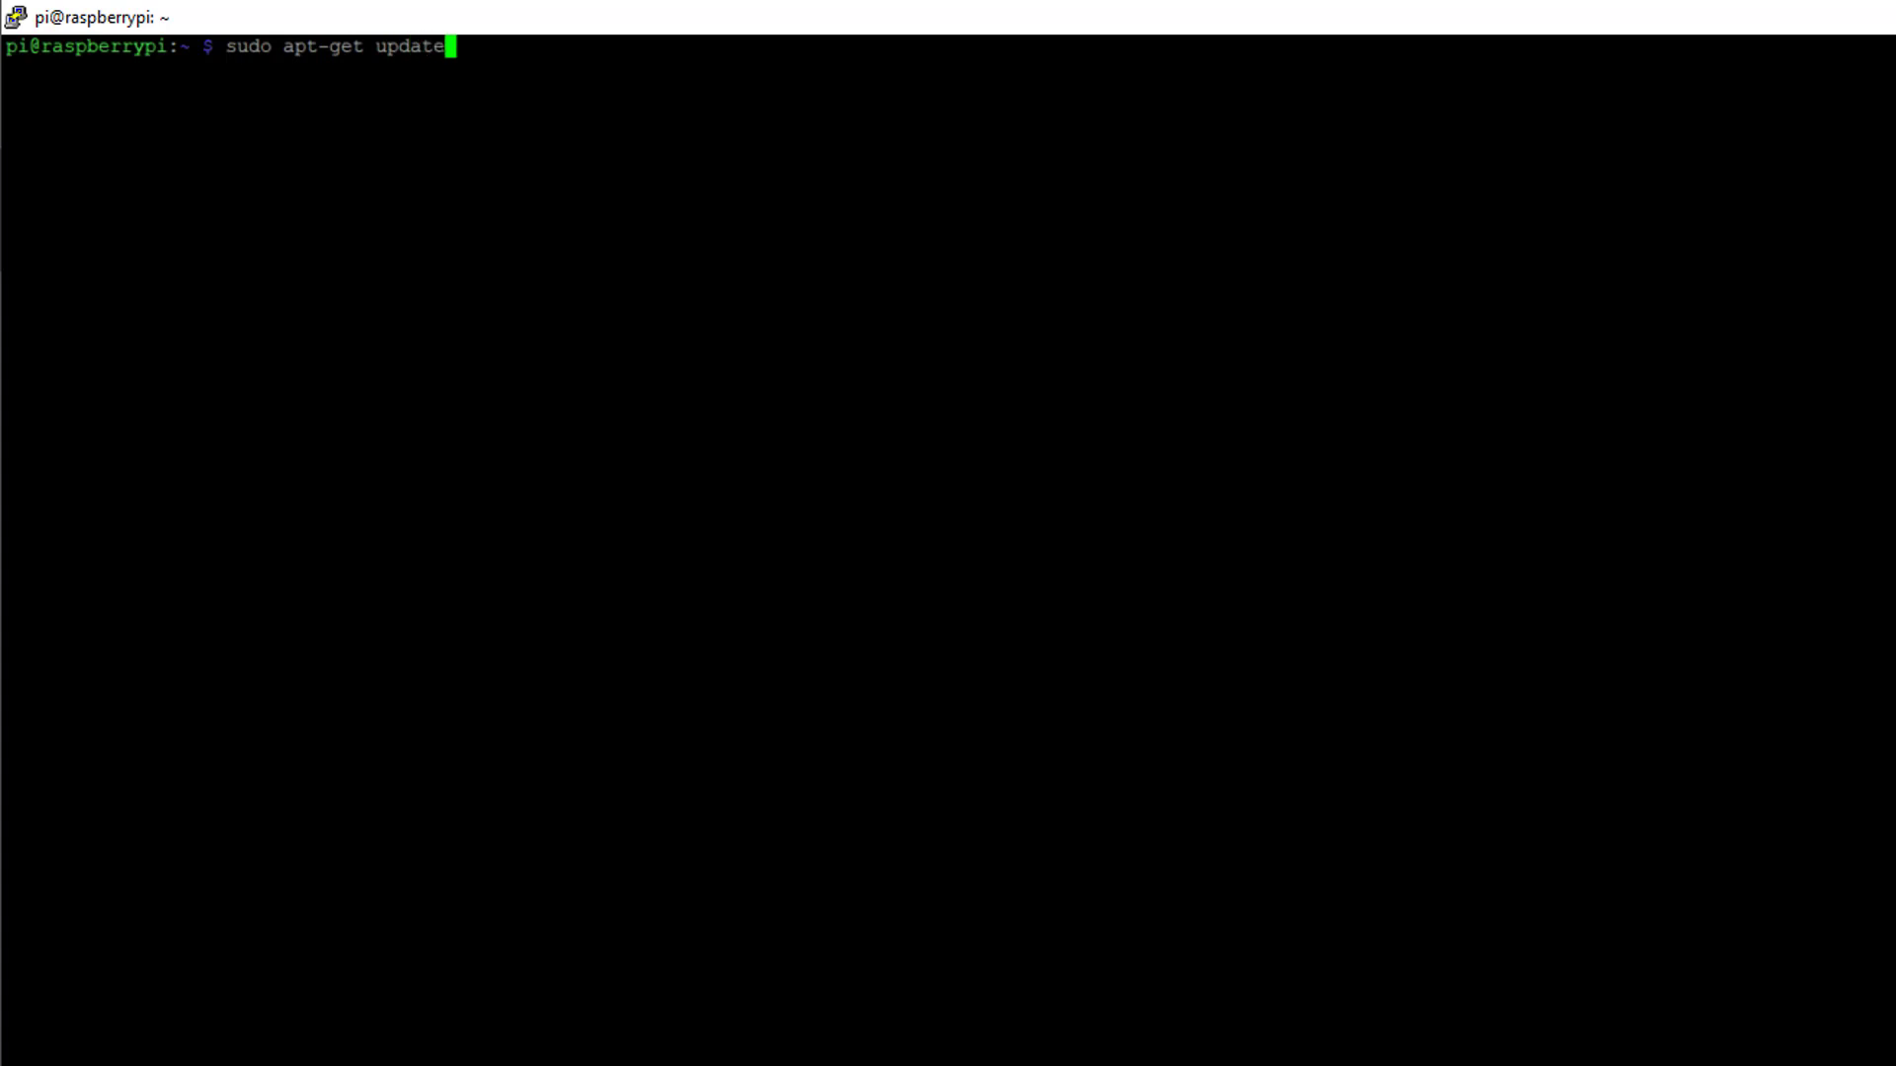
{"action": "key", "text": "Return"}
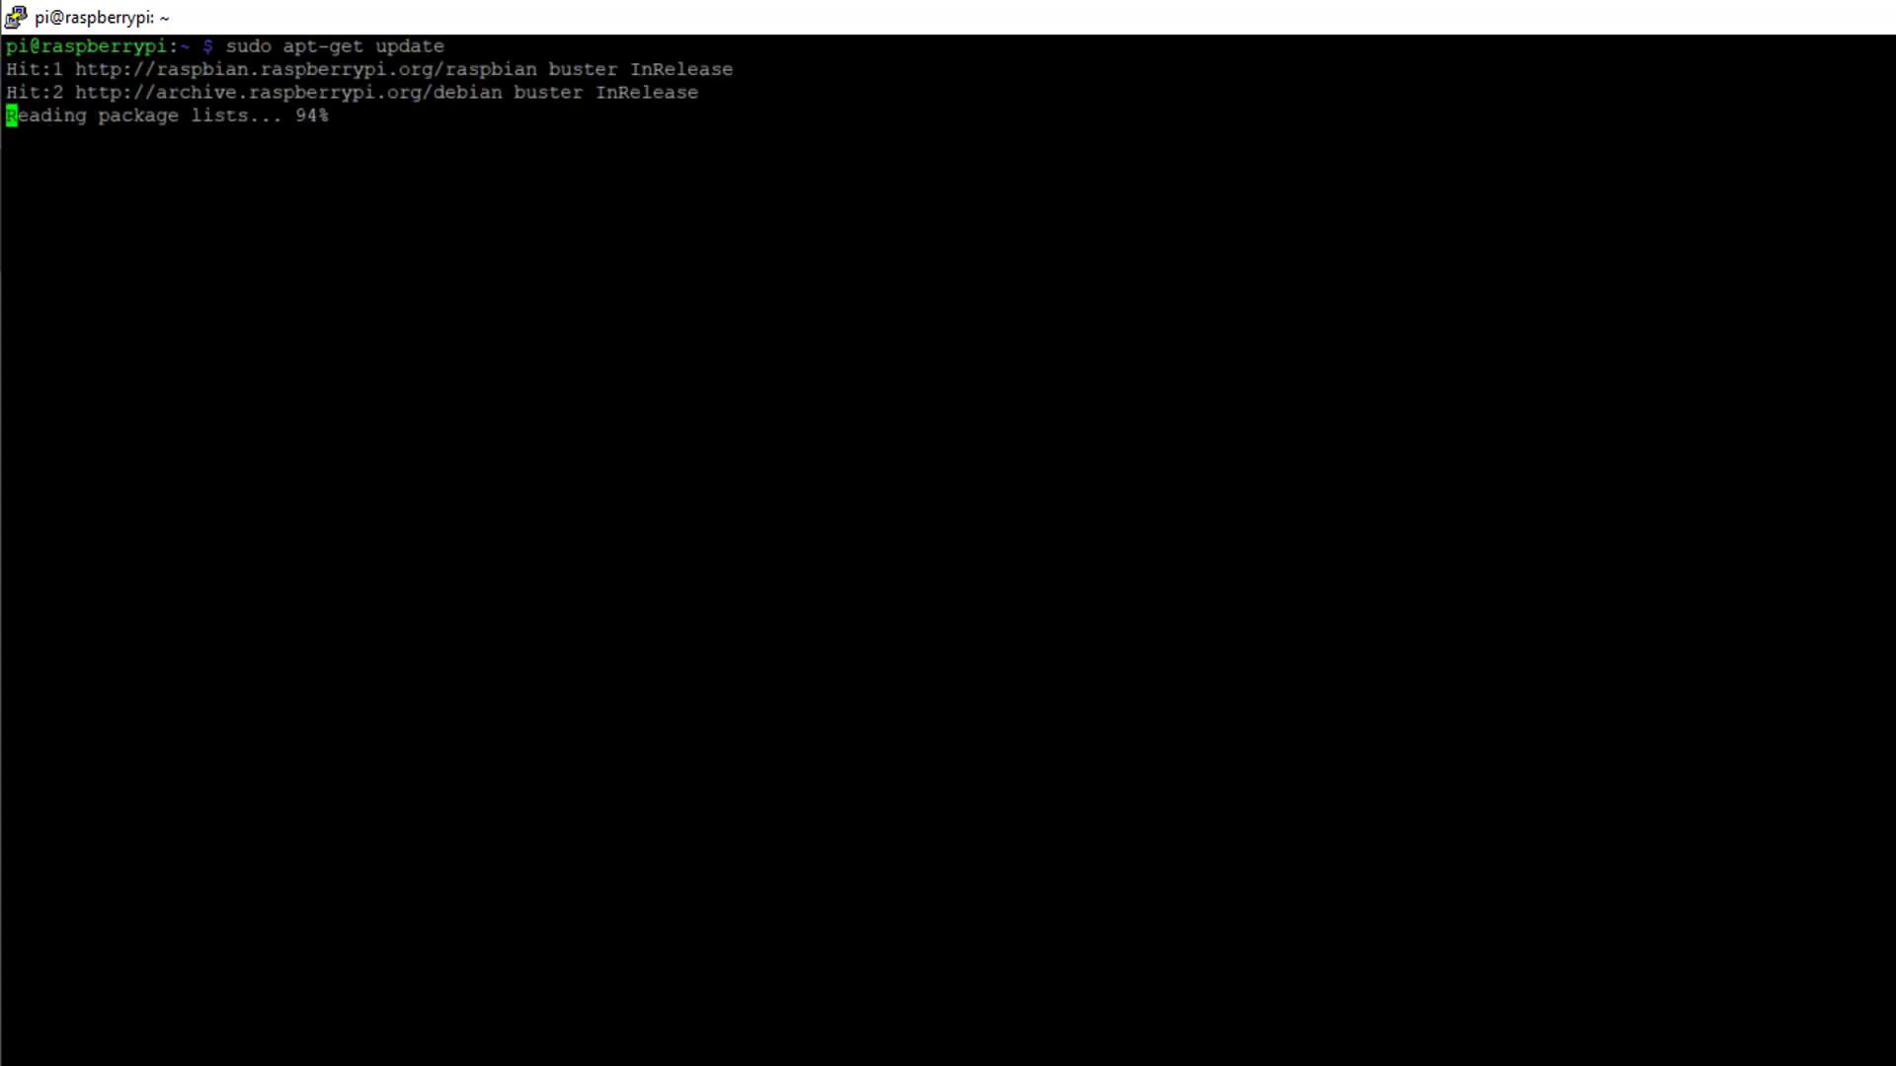
{"action": "type", "text": "sudo apt-"}
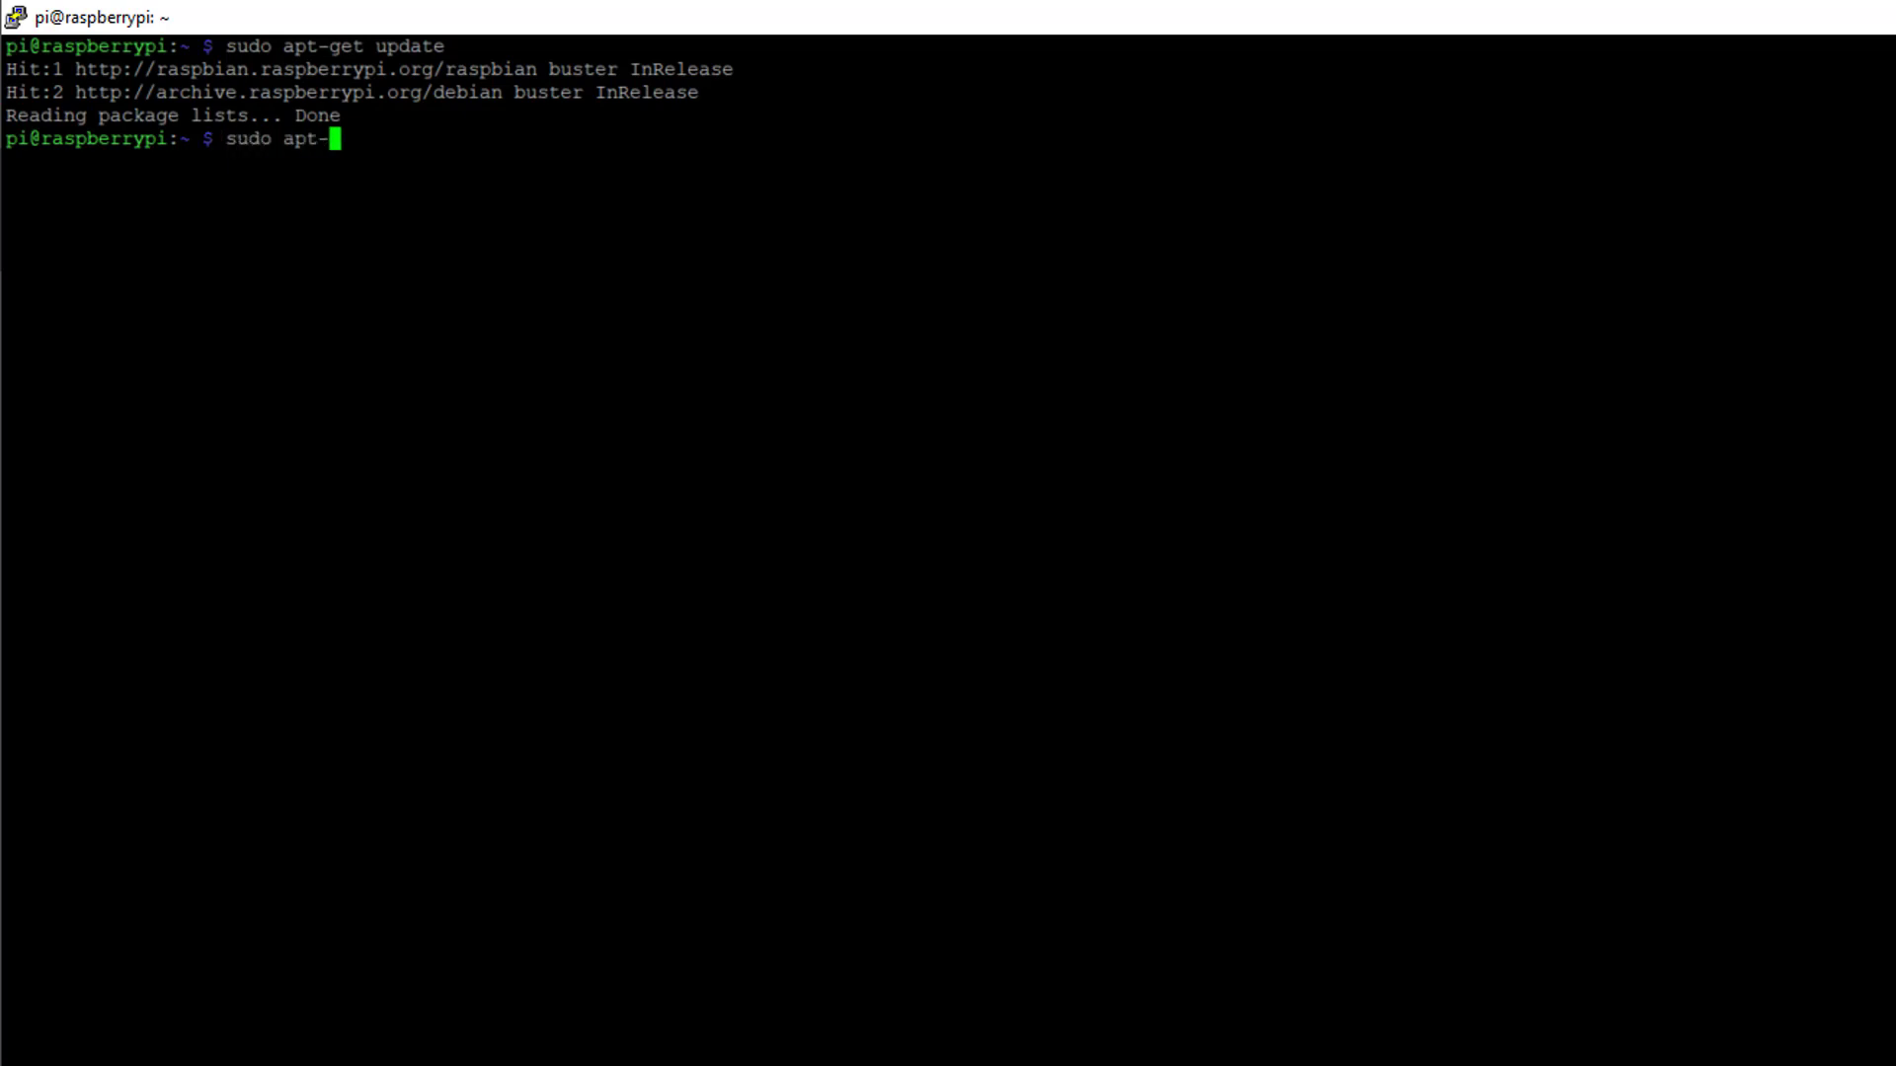
Run sudo apt-get upgrade, updating the four libtiff packages, then begin another sudo command
{"action": "type", "text": "get up"}
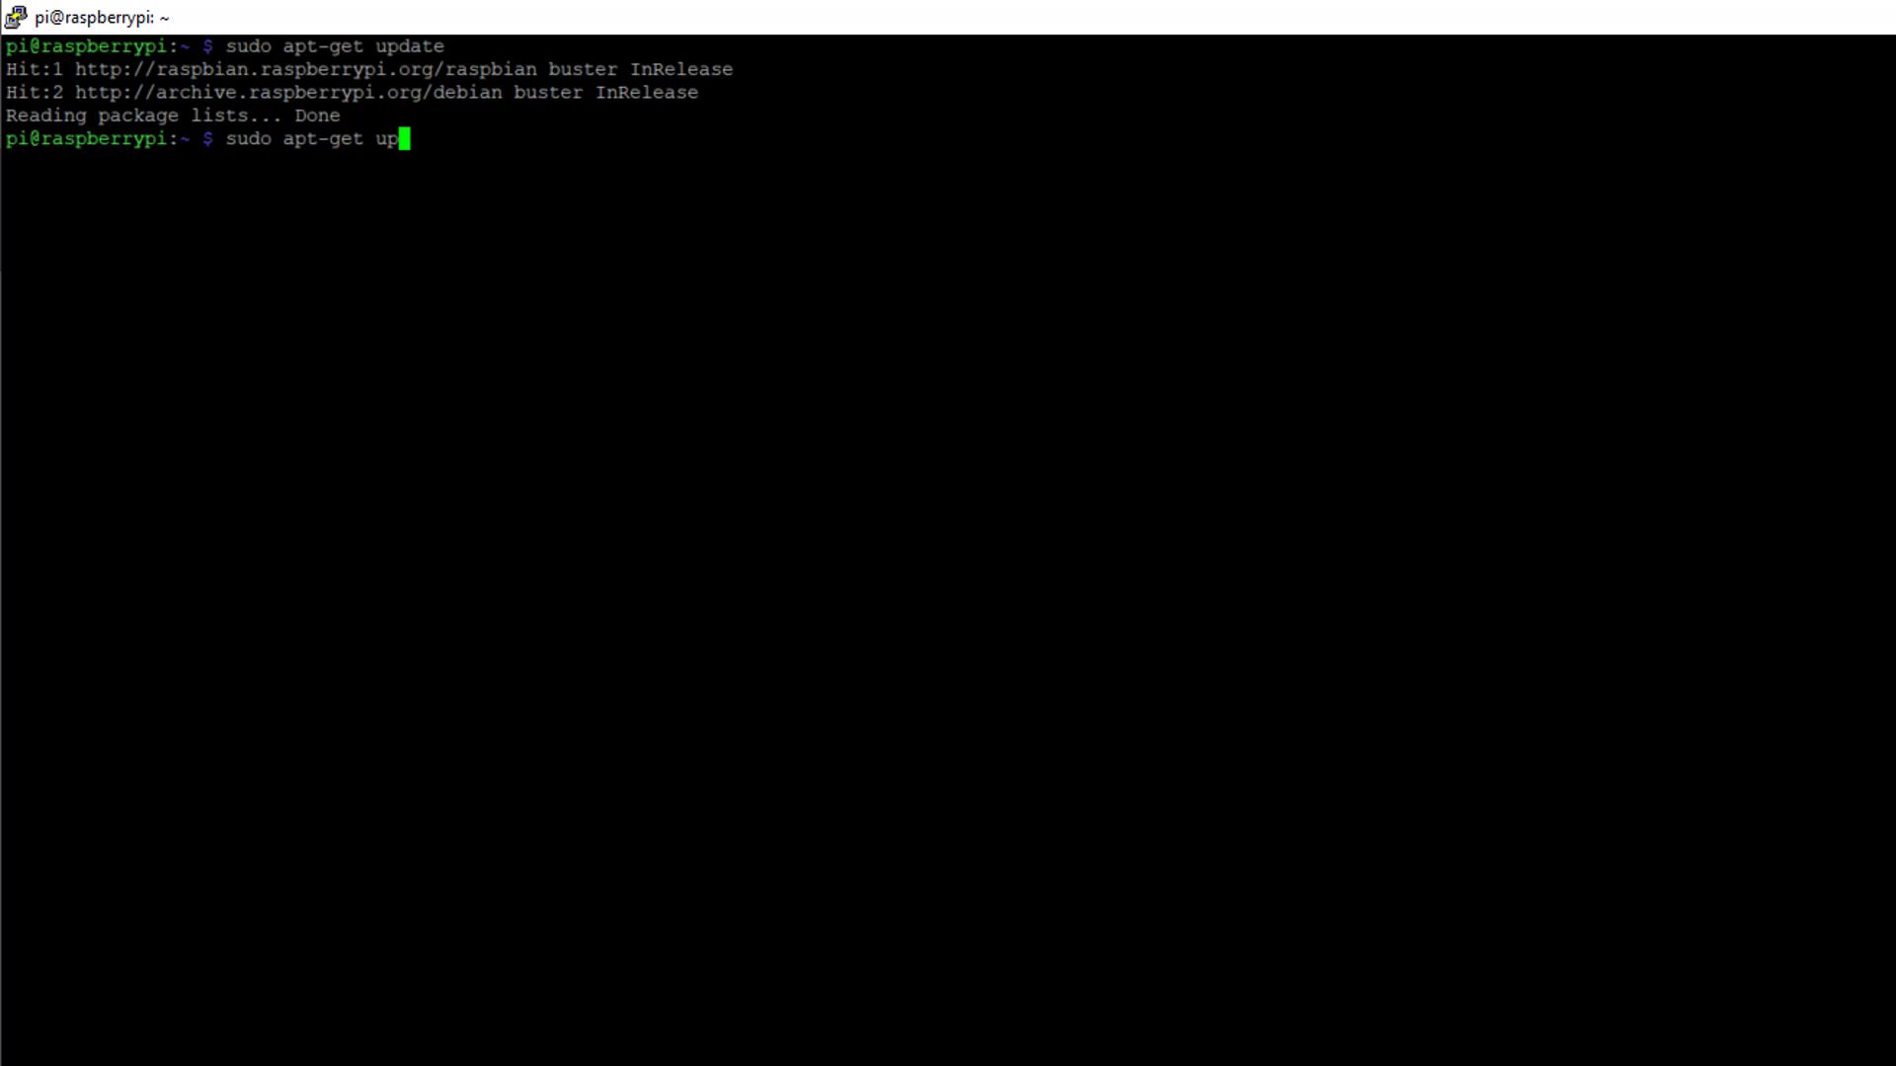
{"action": "key", "text": "Return"}
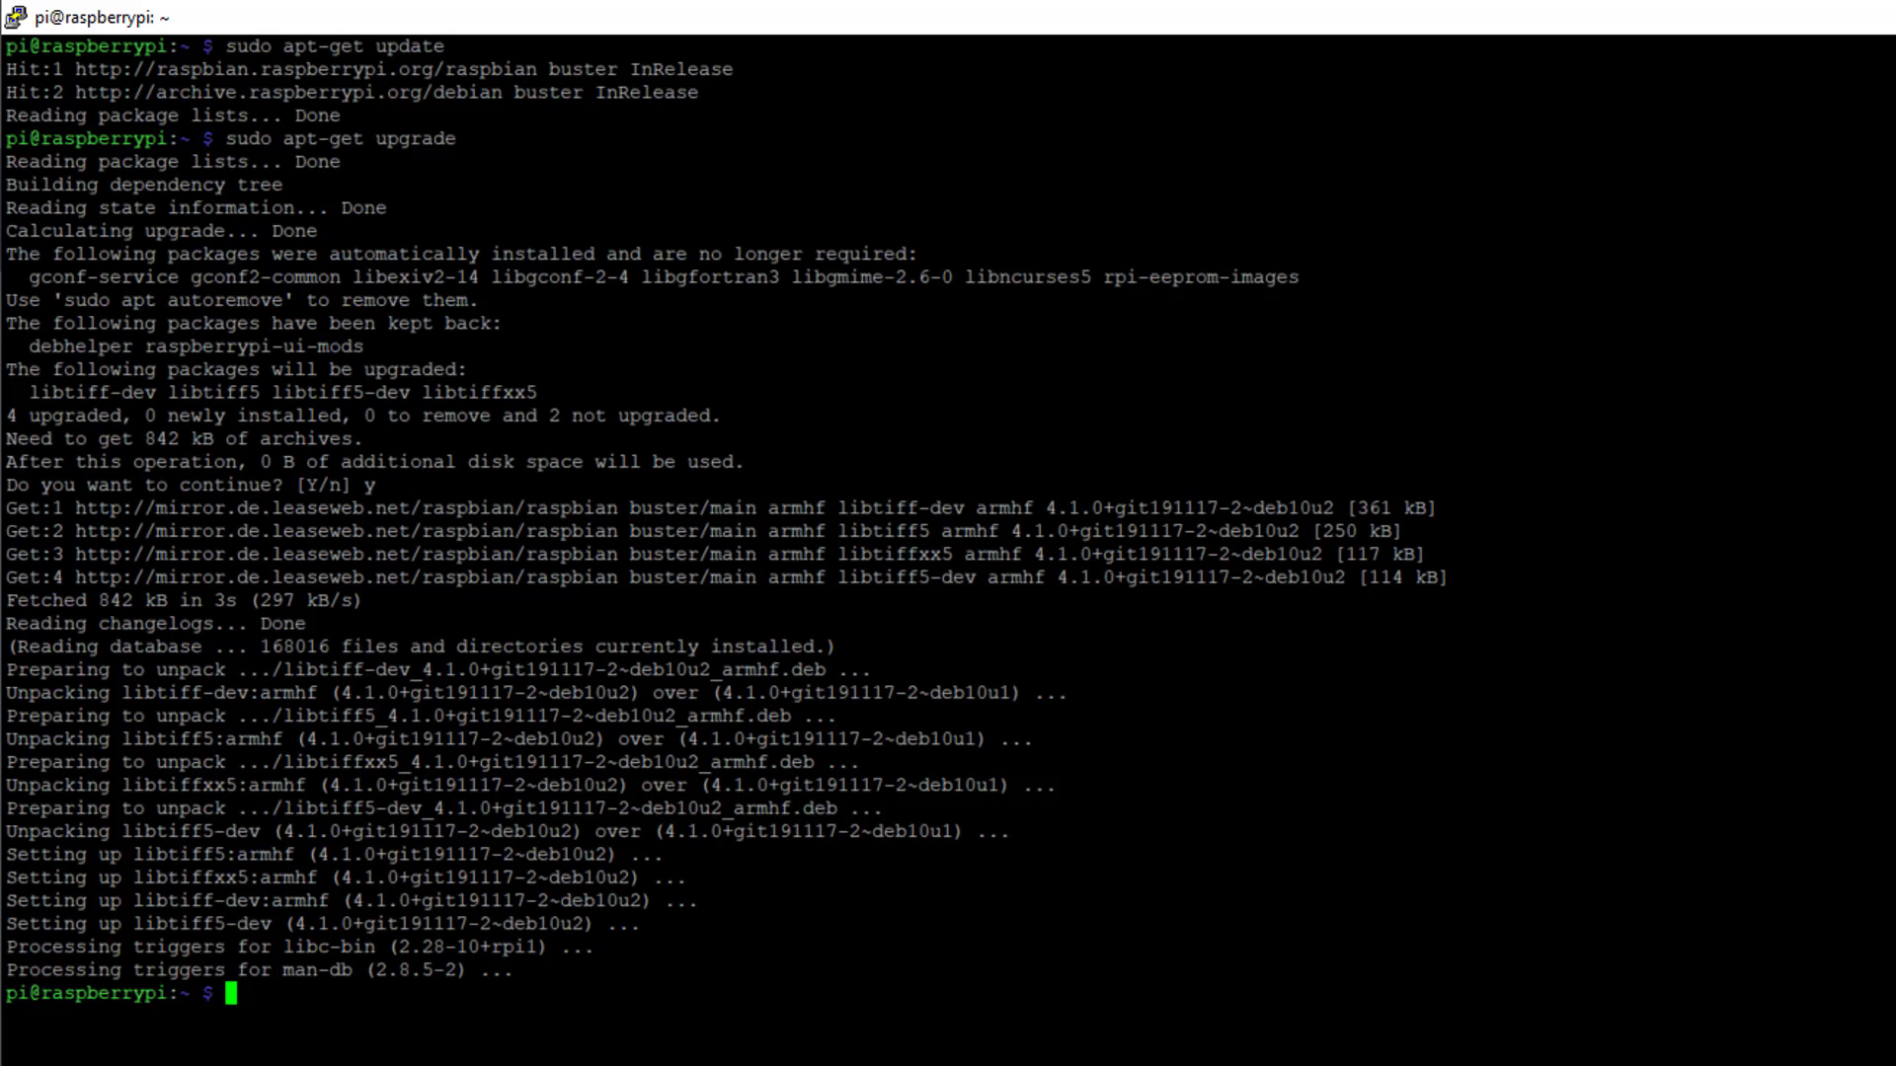
{"action": "type", "text": "sudo"}
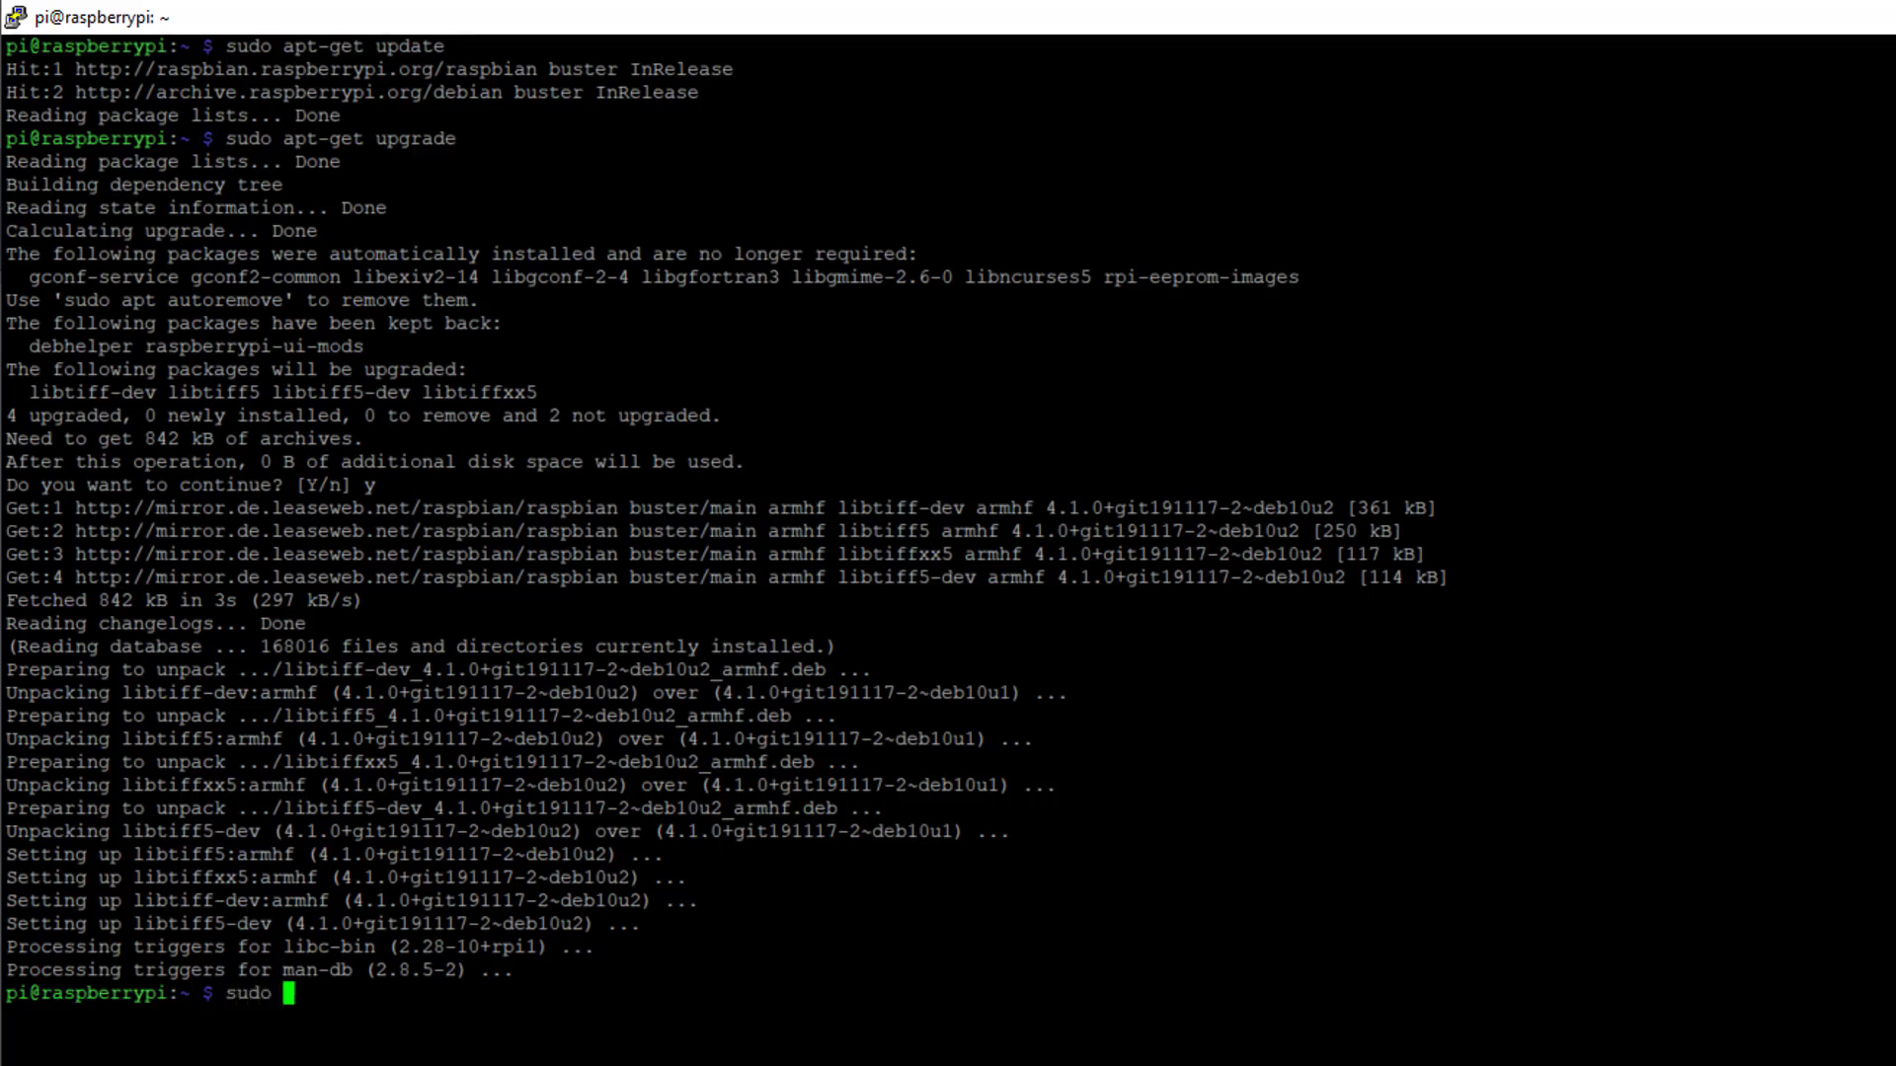
Launch sudo raspi-config and move toward the fan control question under Performance Options
{"action": "type", "text": "raspi-co"}
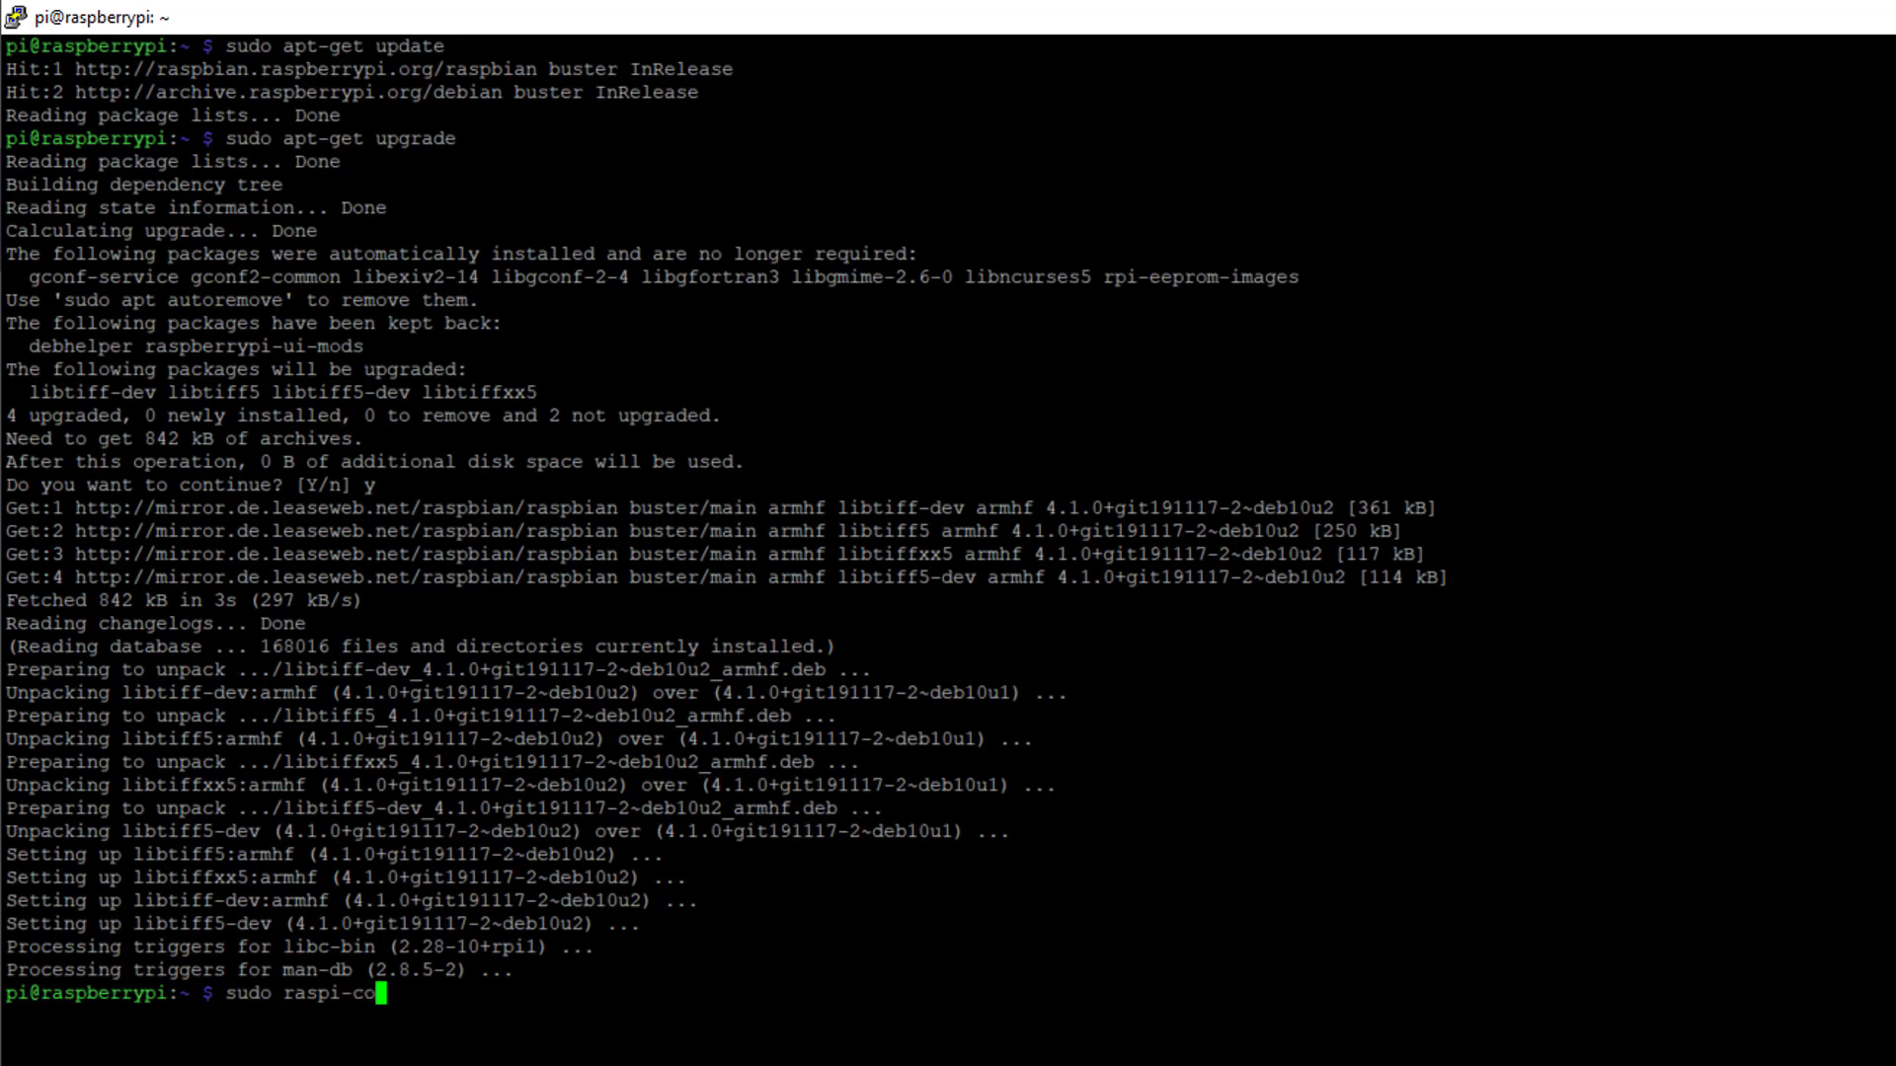
{"action": "key", "text": "Return"}
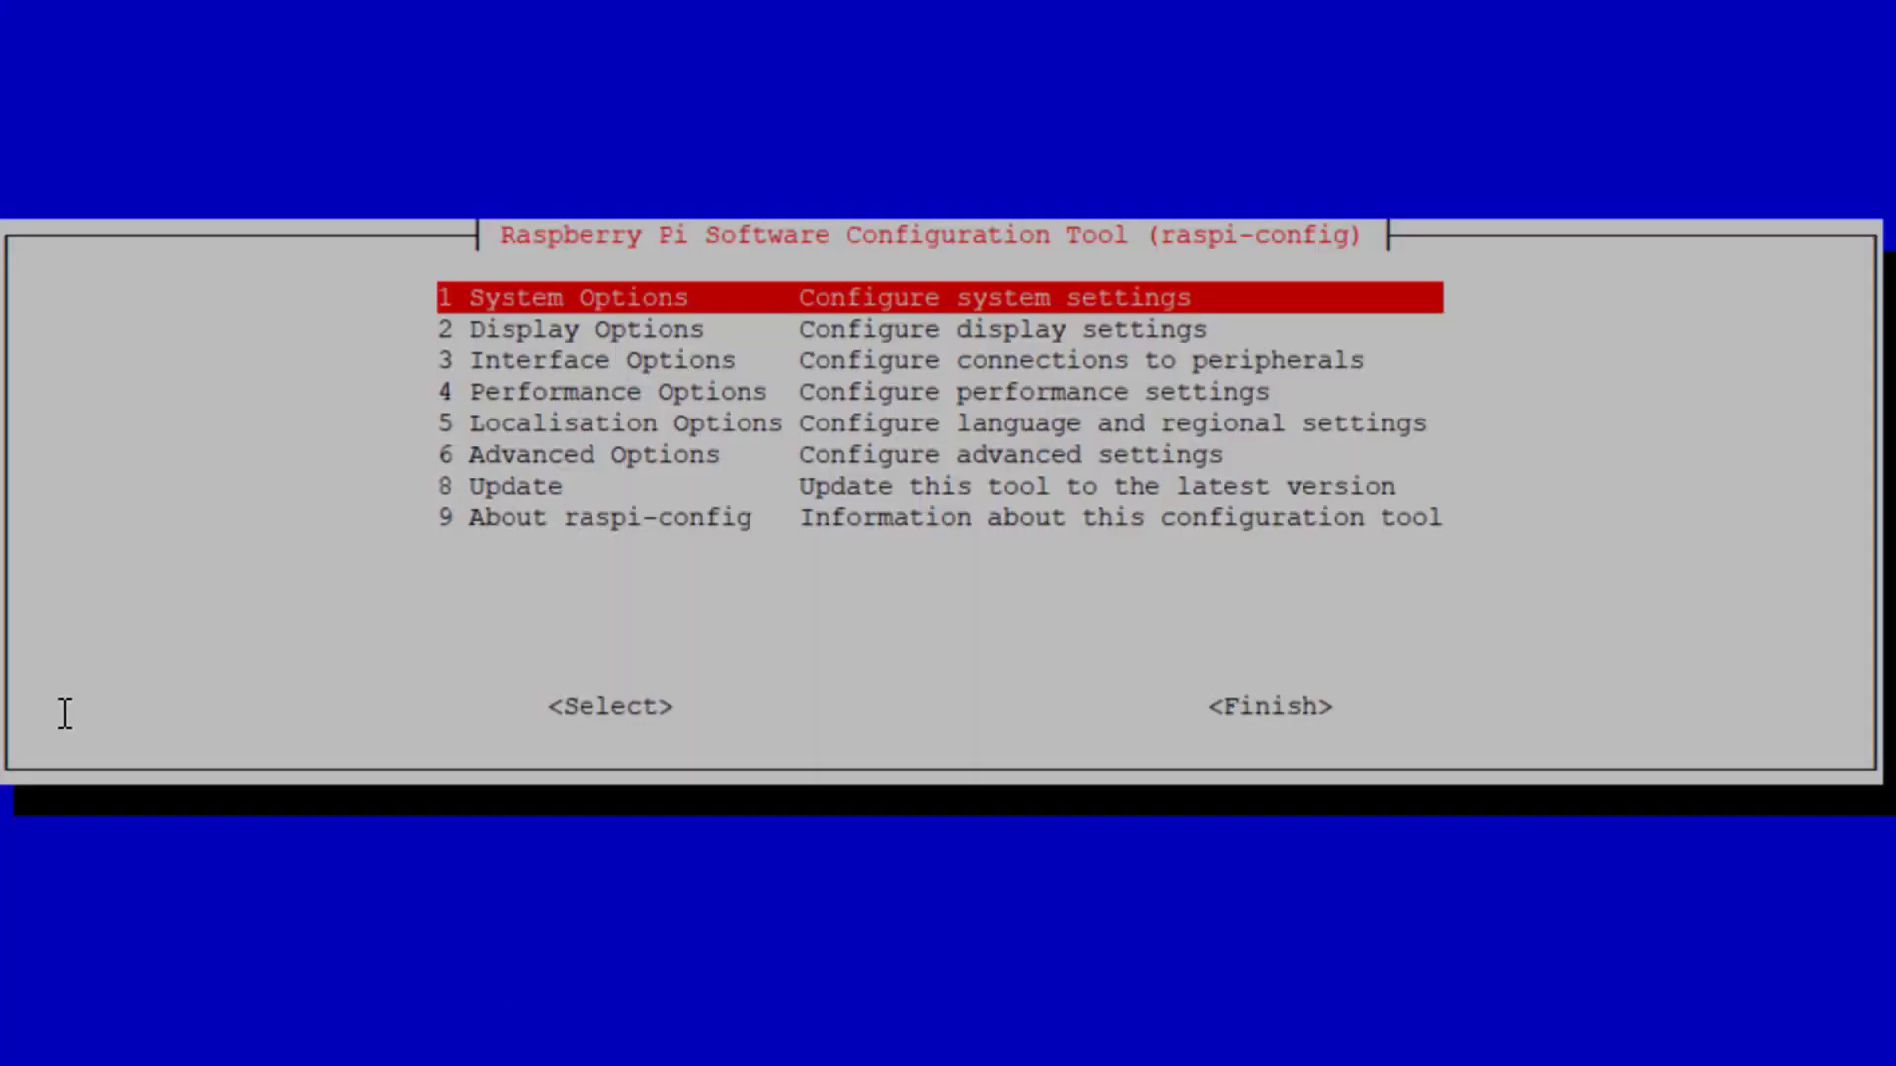
{"action": "key", "text": "Down"}
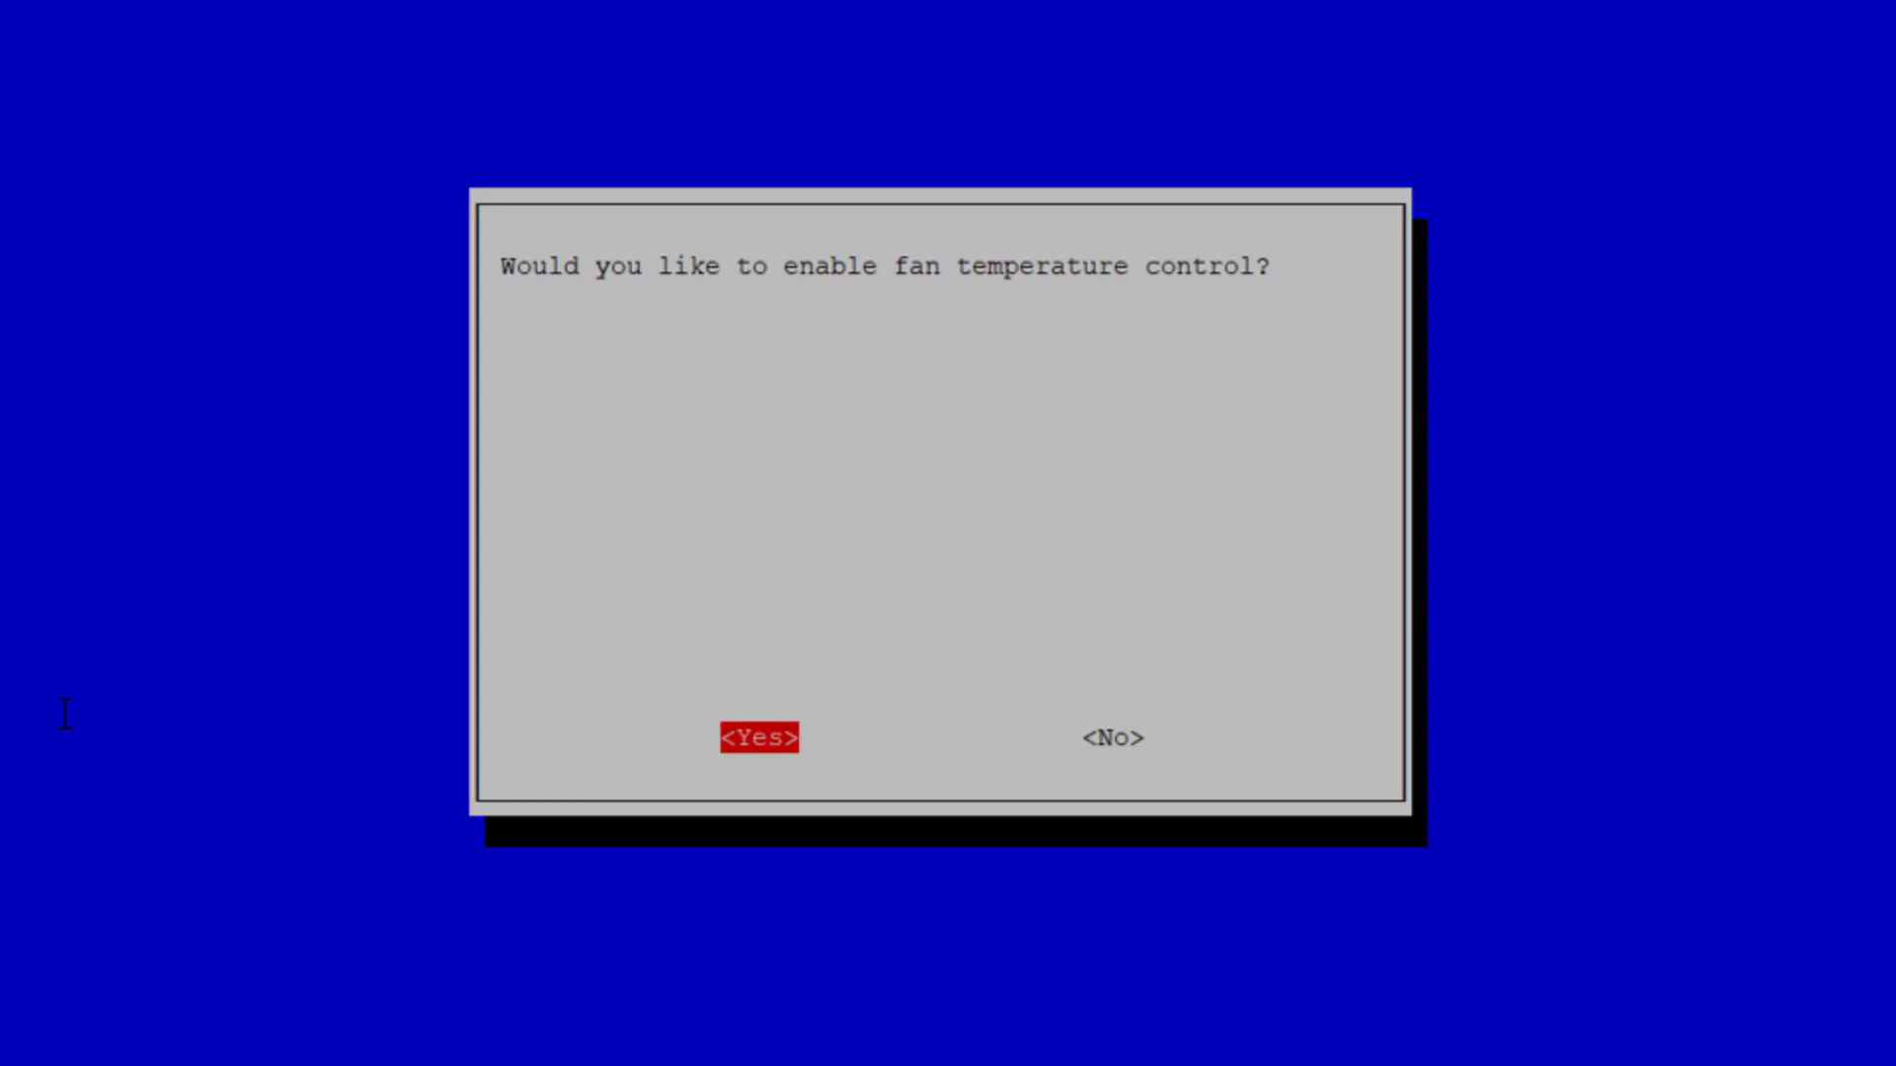
Enable fan temperature control on GPIO 26 turning on at 60 degrees and acknowledge it
{"action": "left_click", "coordinate": [759, 736]}
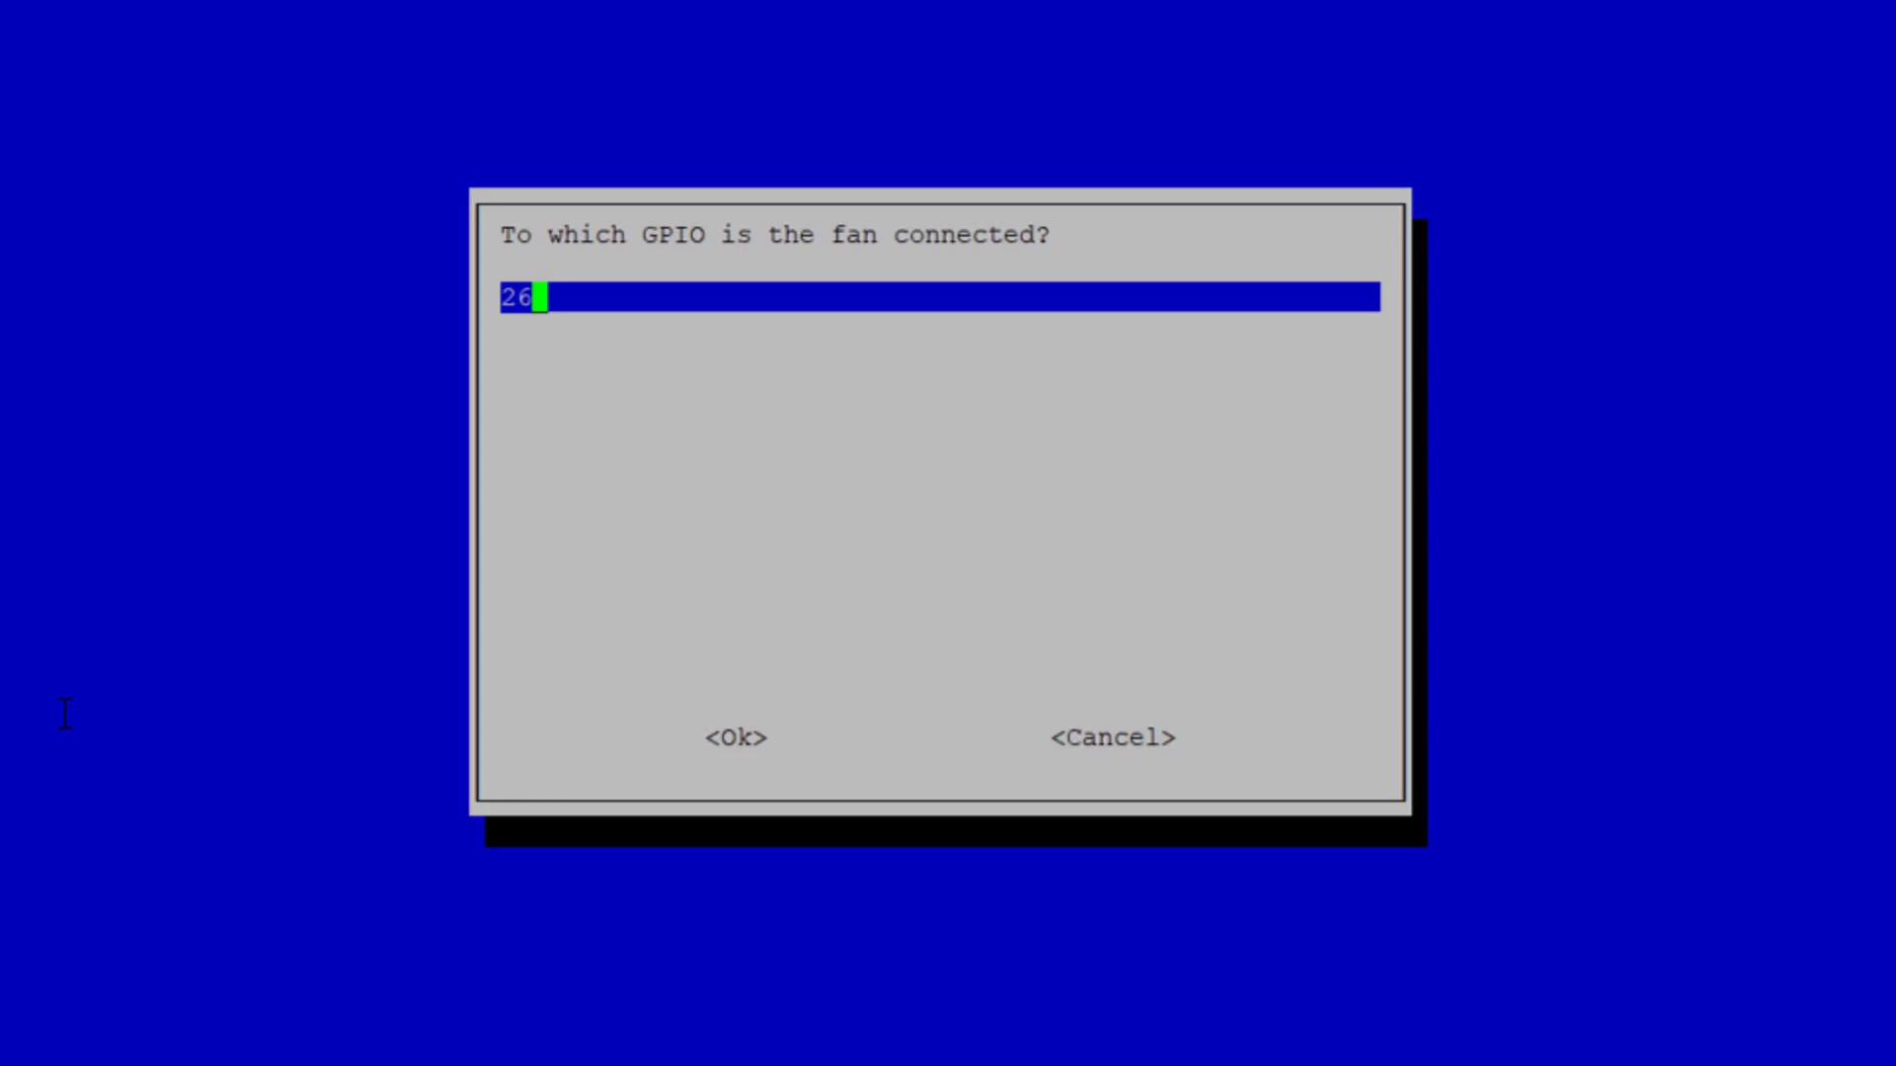
{"action": "left_click", "coordinate": [732, 736]}
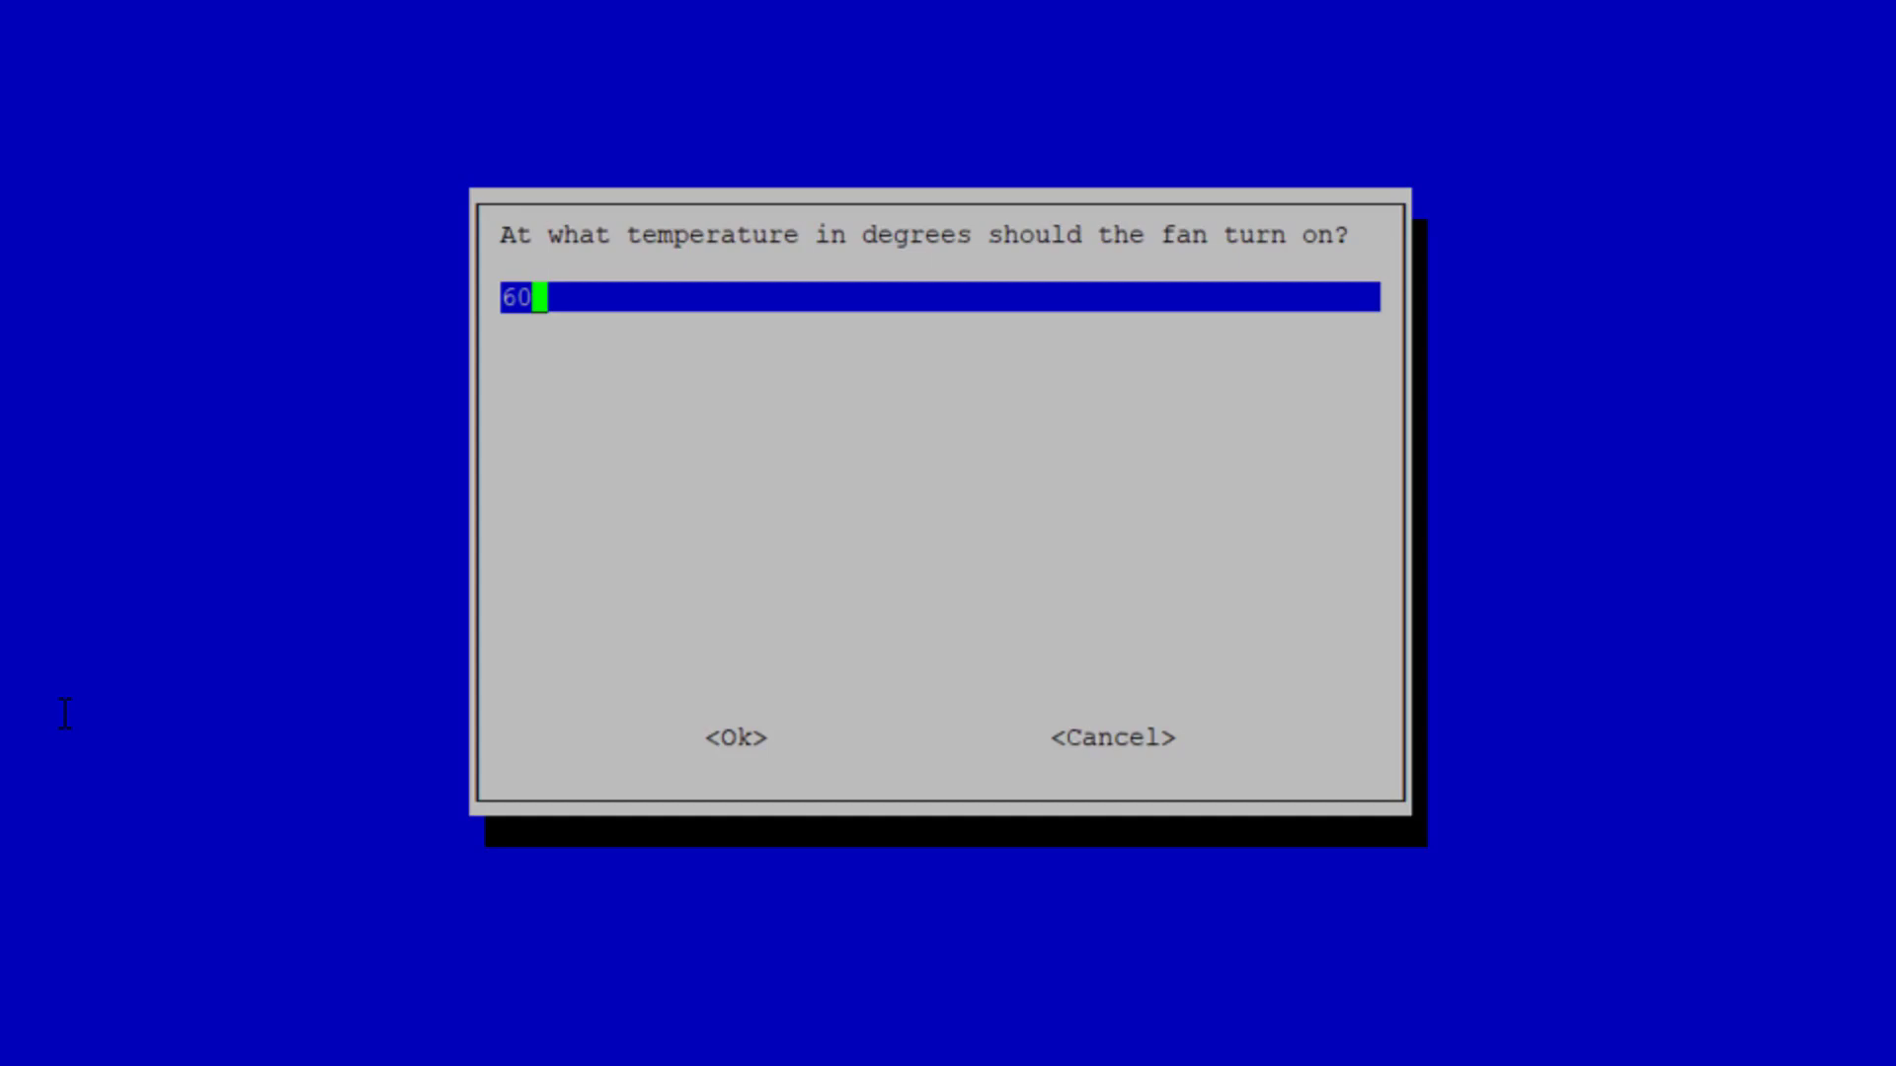
{"action": "left_click", "coordinate": [735, 737]}
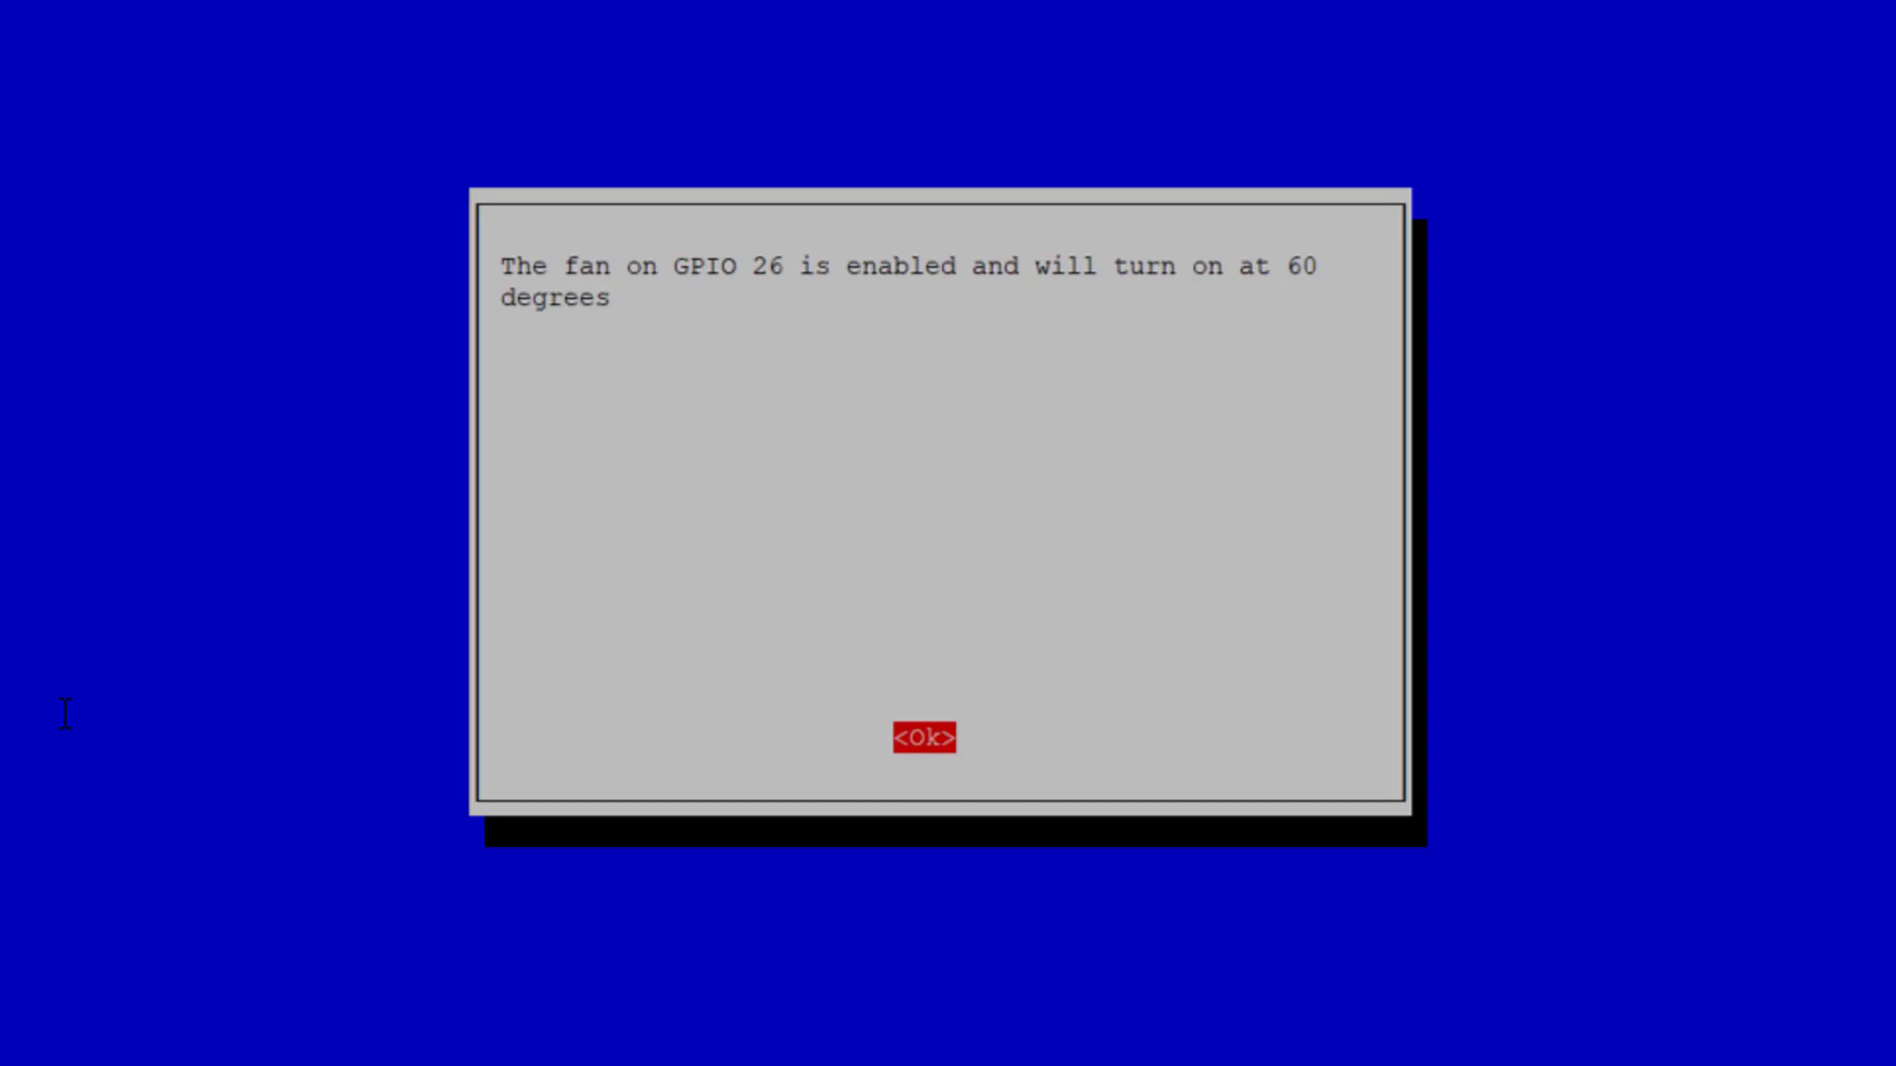
{"action": "left_click", "coordinate": [924, 736]}
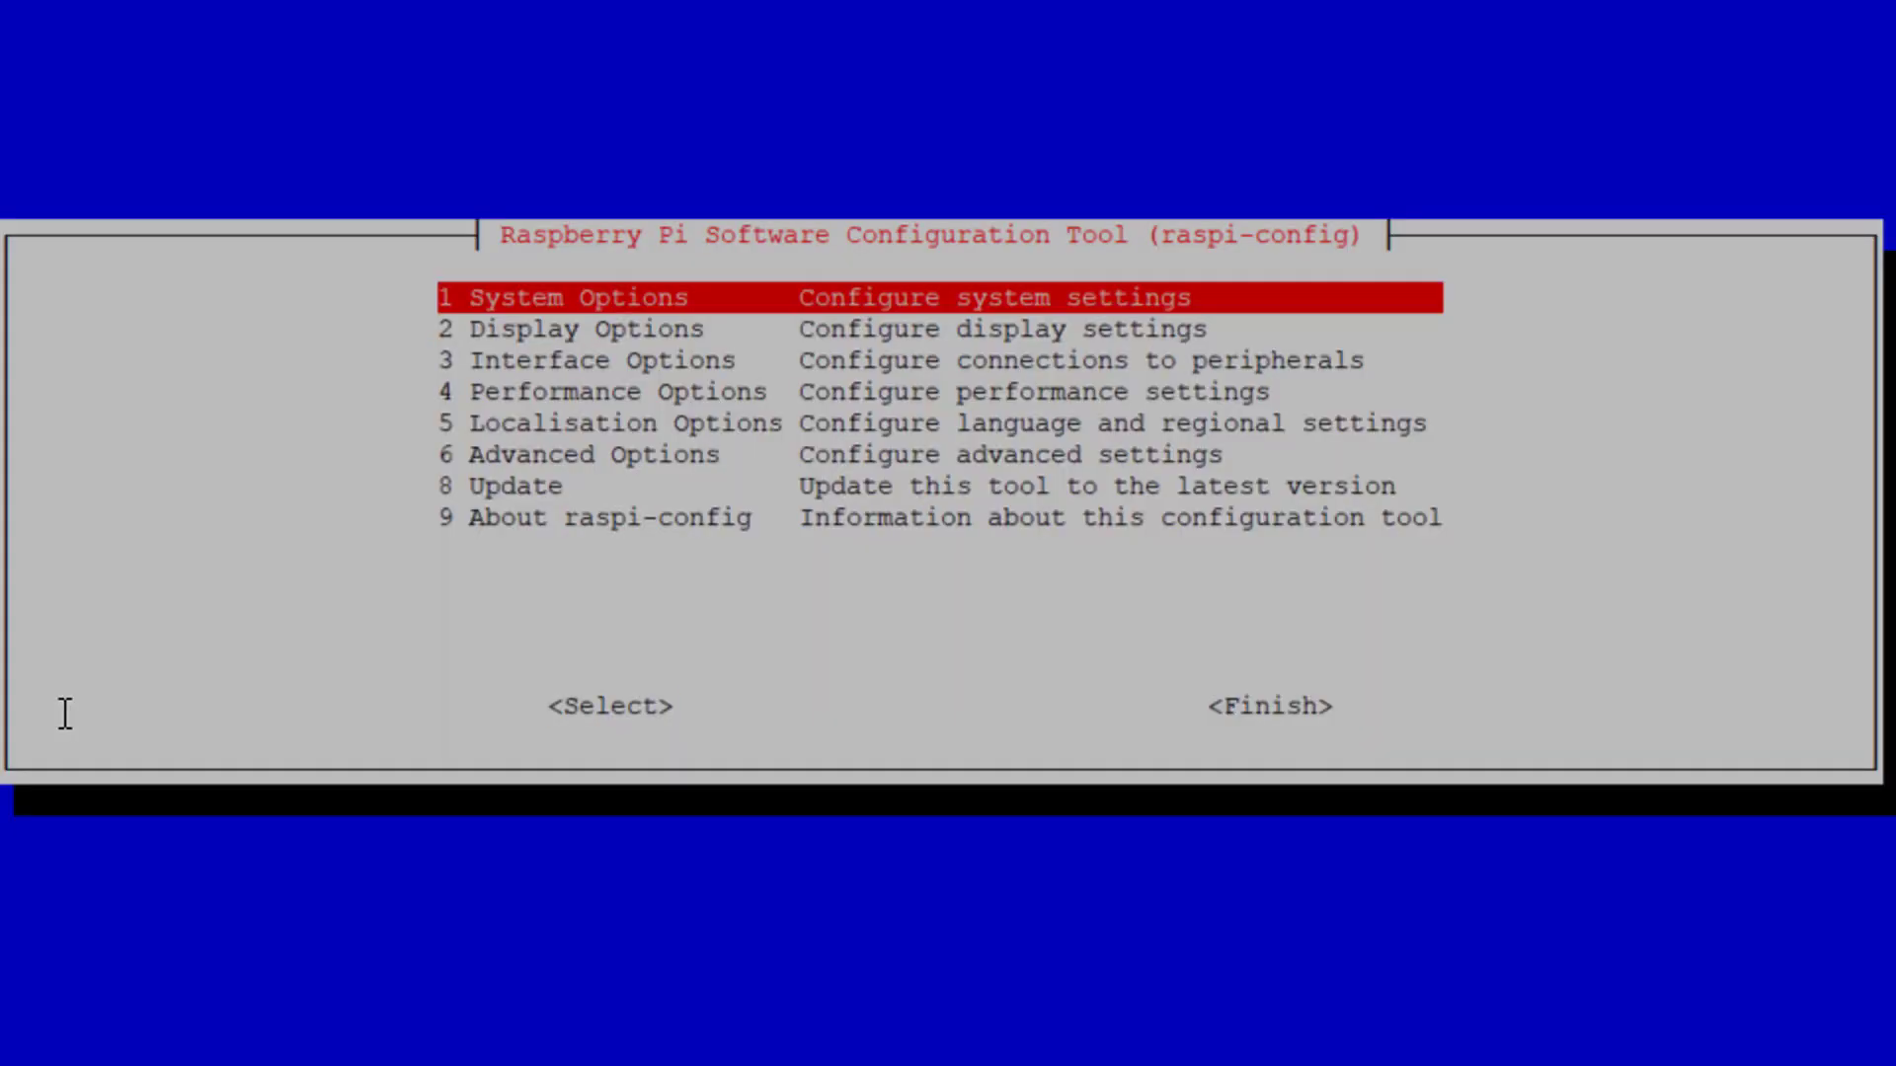
Finish the configuration tool and agree to reboot the Pi now
{"action": "left_click", "coordinate": [1264, 707]}
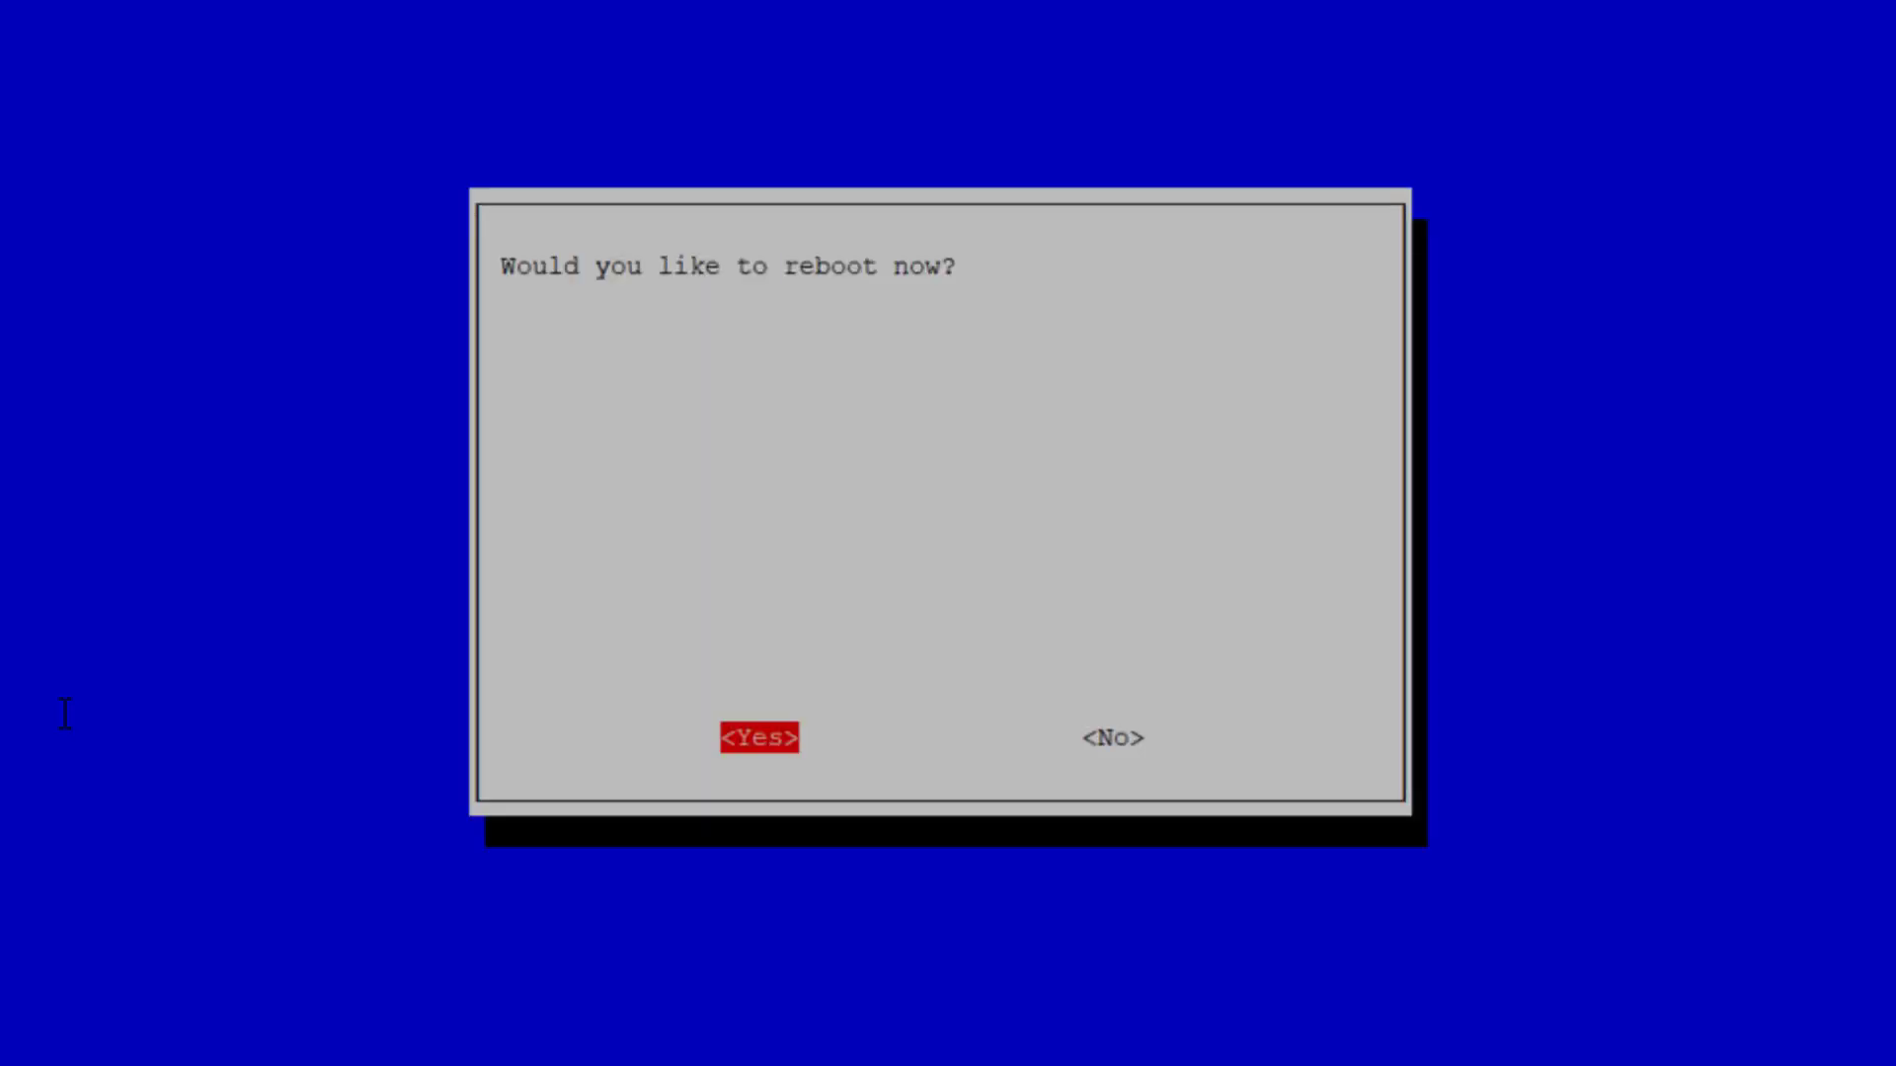
{"action": "left_click", "coordinate": [758, 737]}
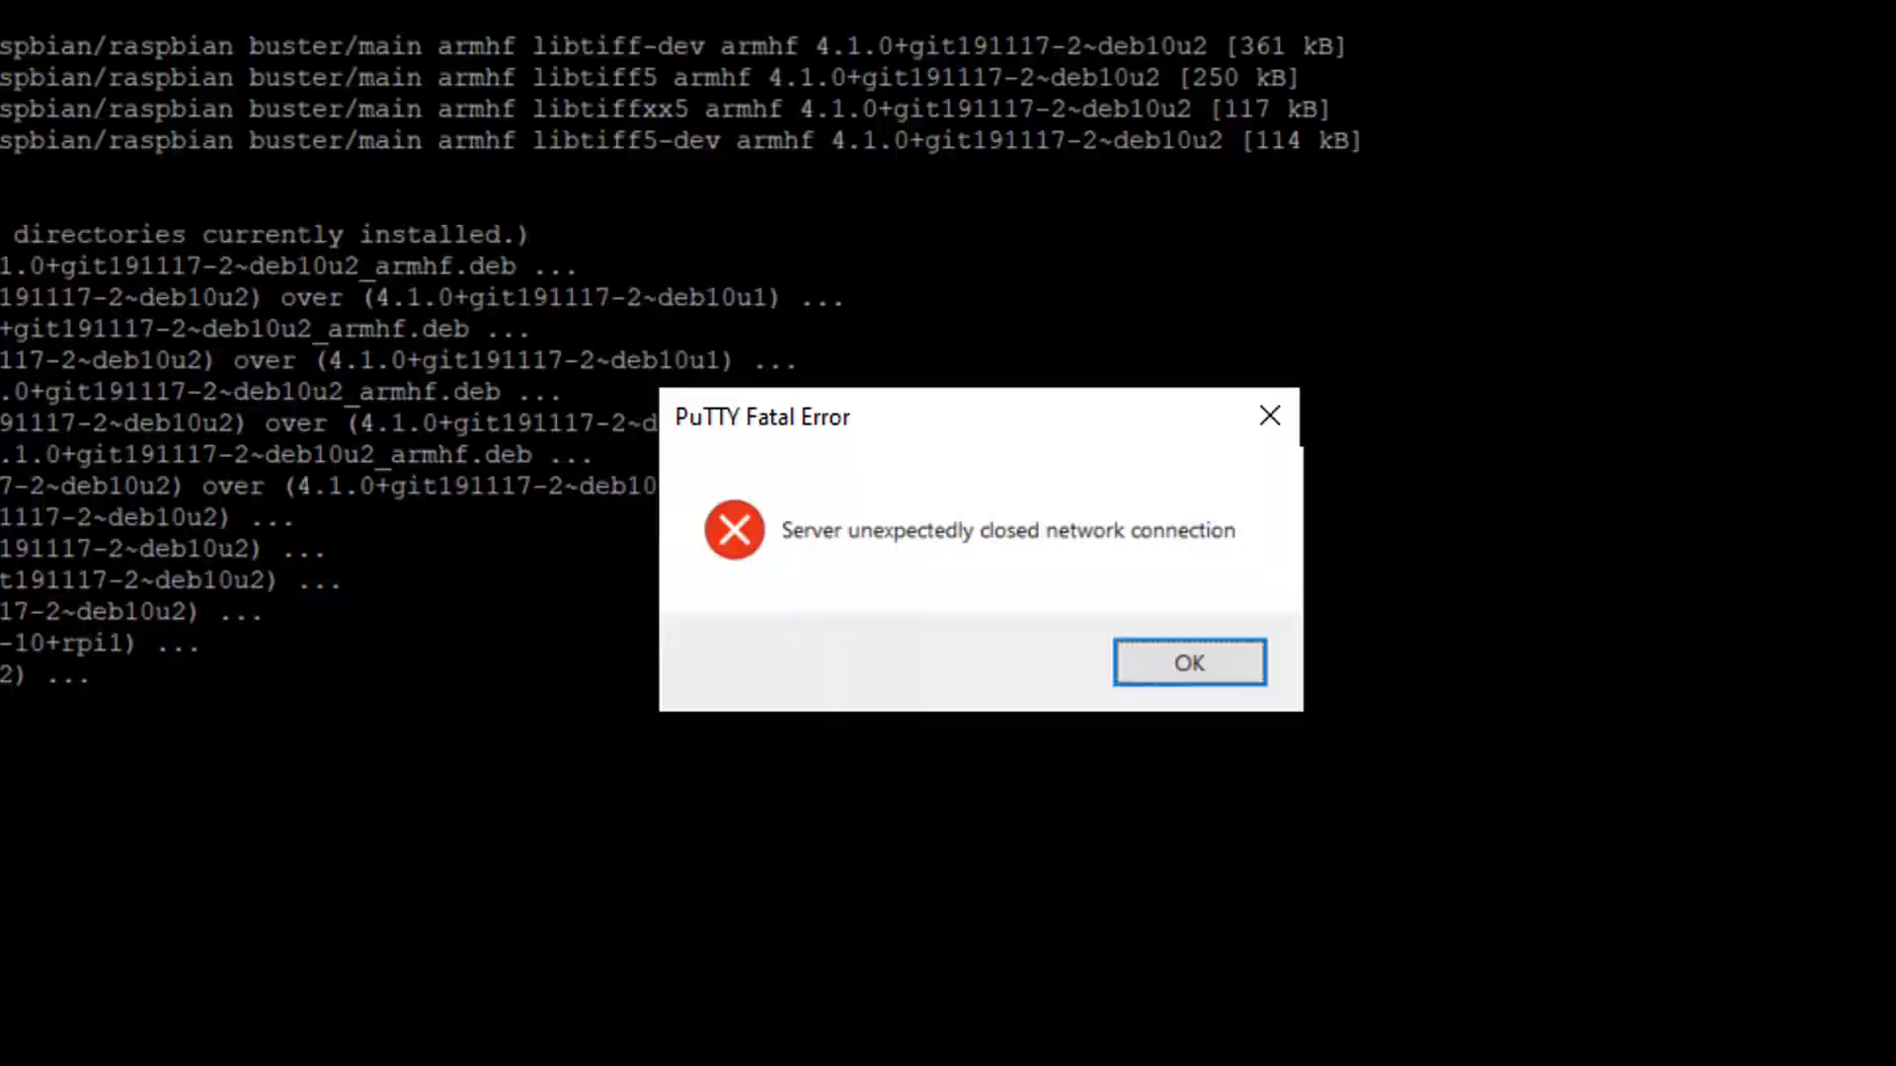
Dismiss the closed-connection error, reconnect and view the temperature readout around 59–60 degrees
{"action": "left_click", "coordinate": [1187, 664]}
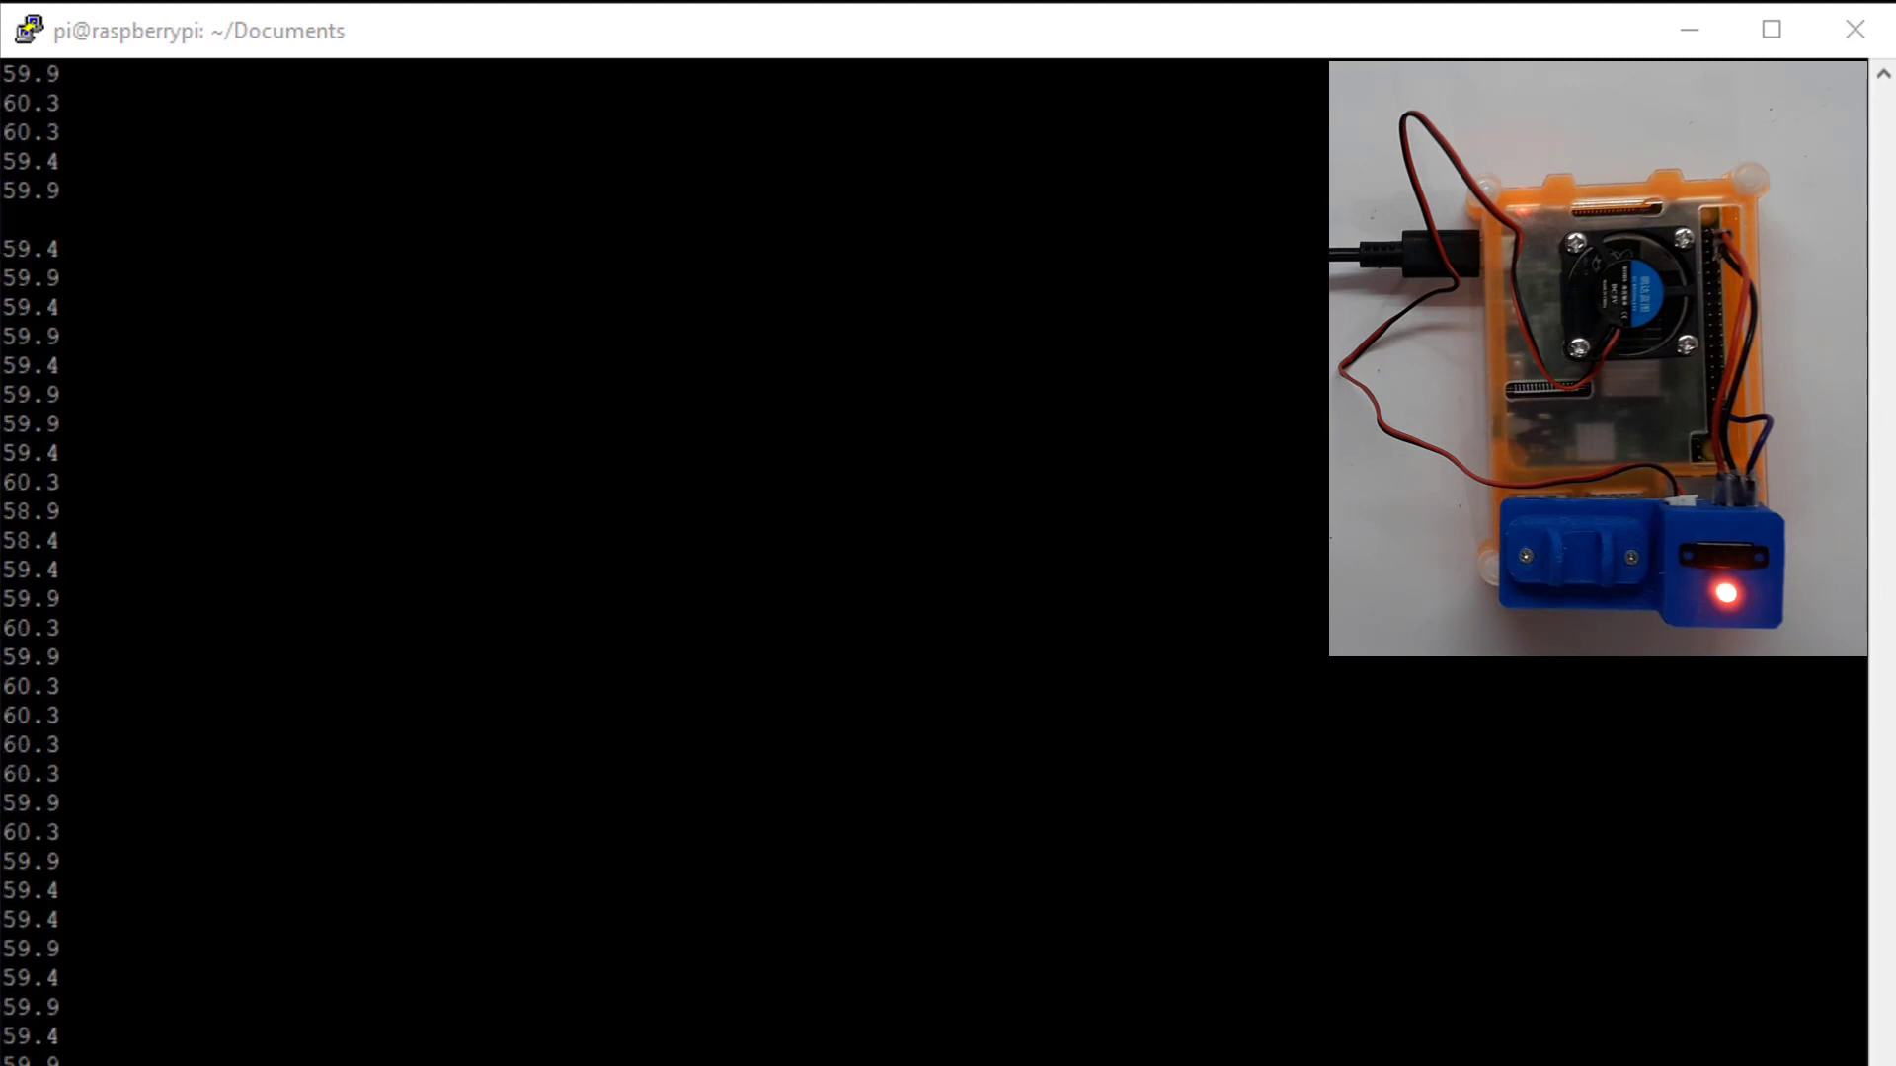
{"action": "scroll", "scroll_direction": "down", "scroll_amount": 3}
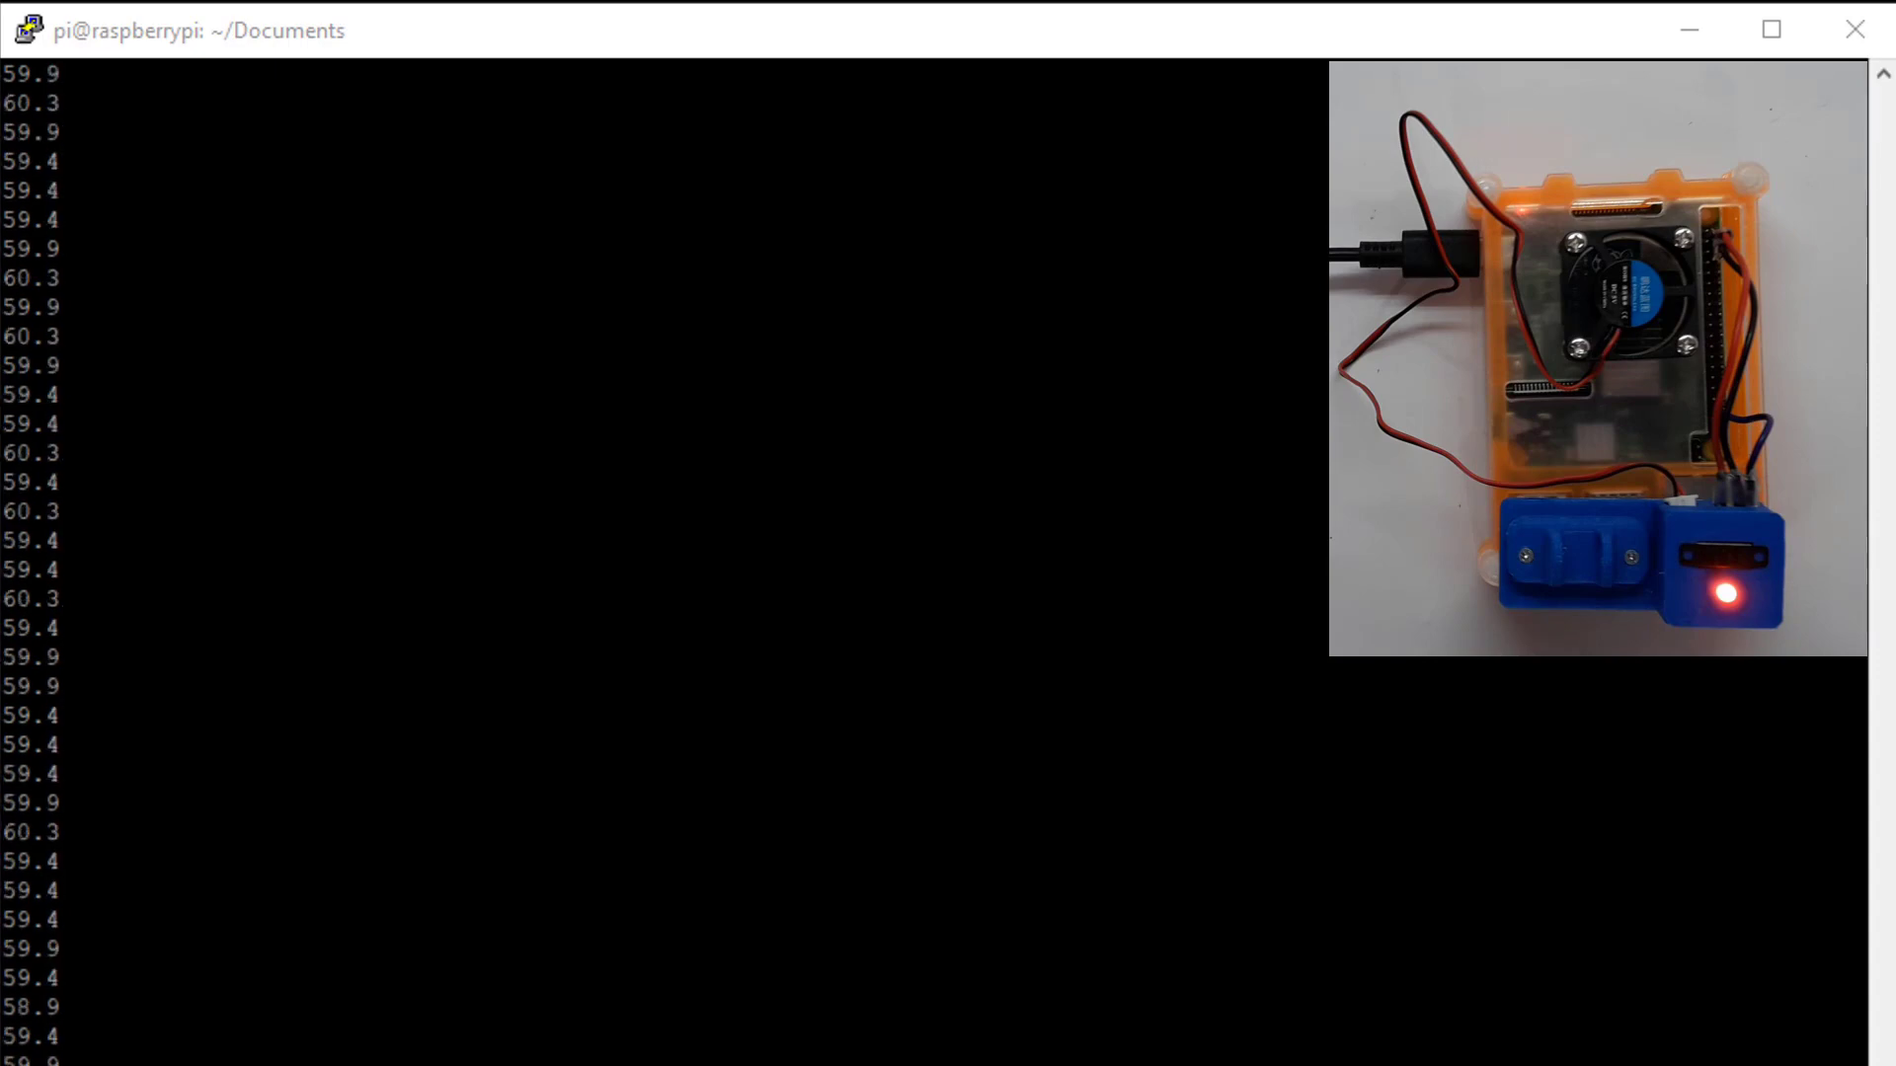